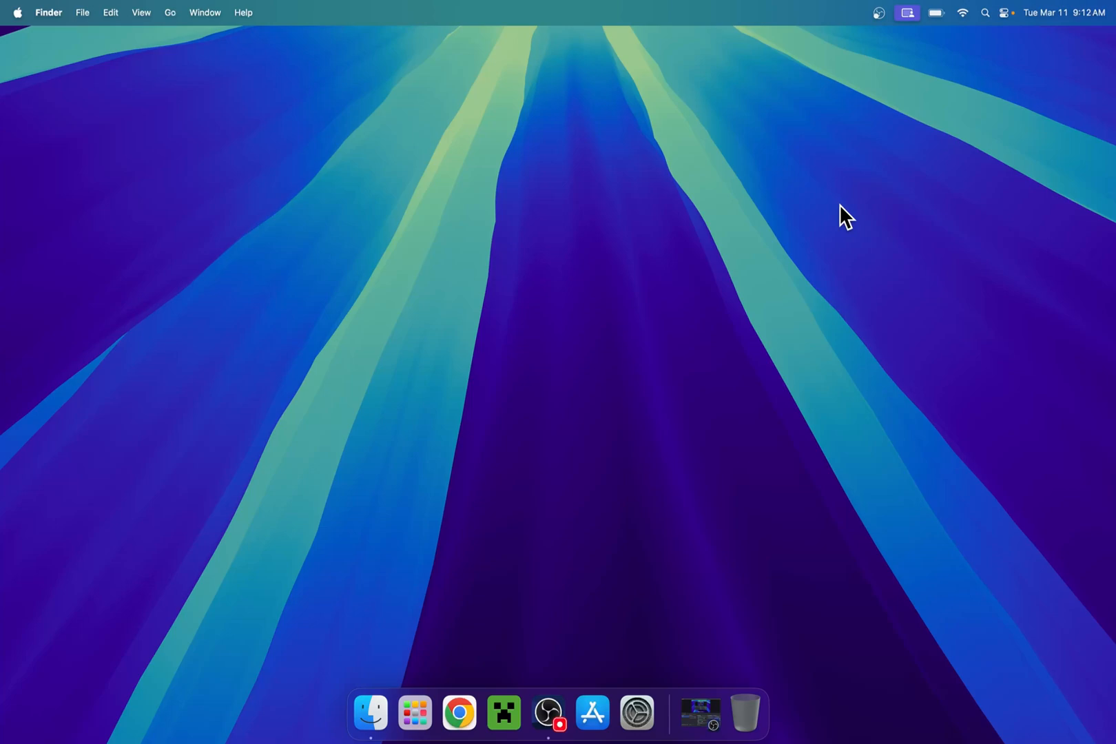
{"action": "mouse_move", "coordinate": [837, 233]}
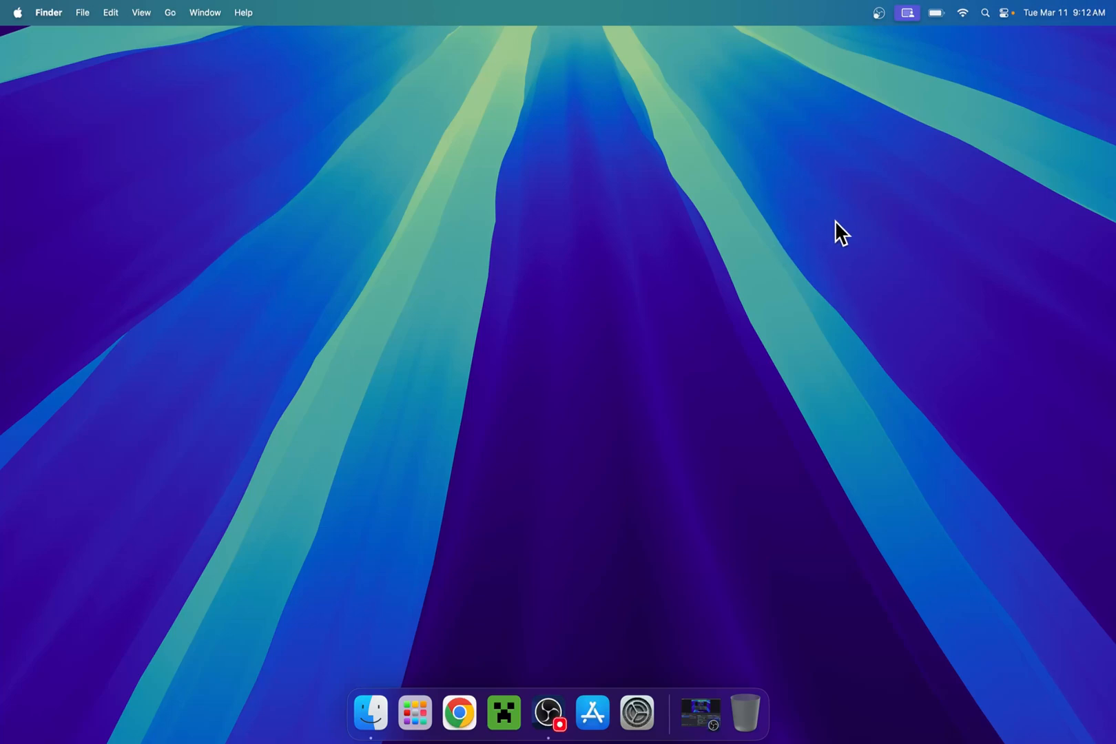
{"action": "mouse_move", "coordinate": [827, 200]}
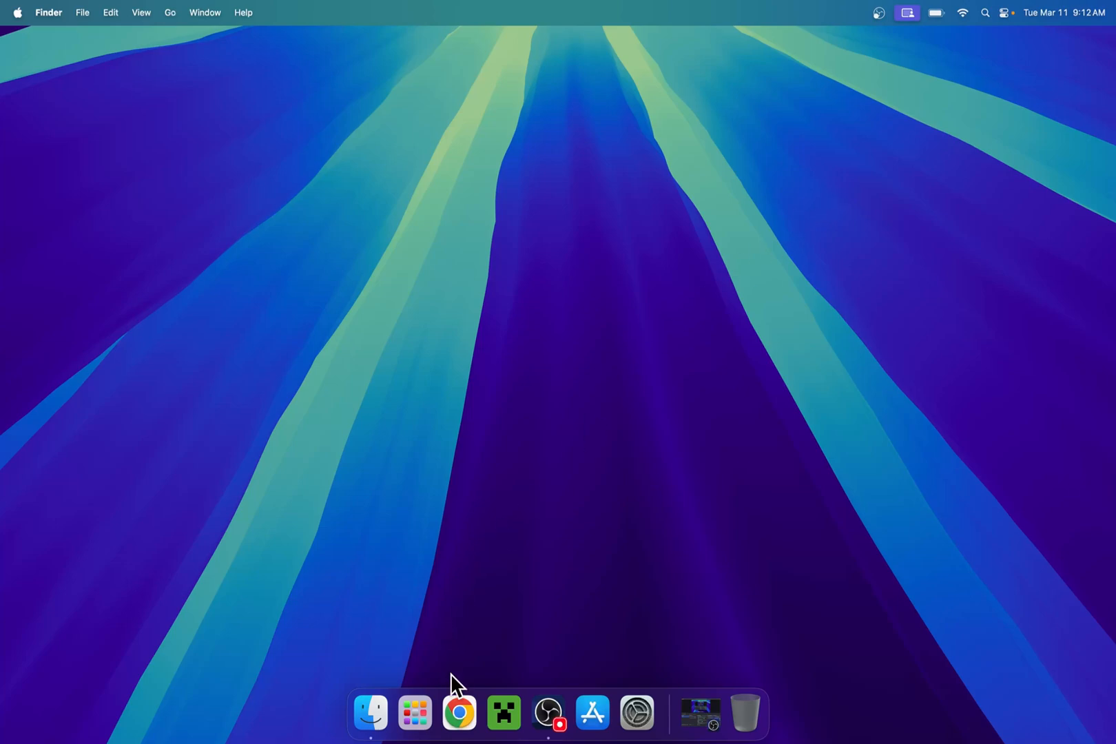
- Search Google in Chrome for 'JDK 23'
{"action": "left_click", "coordinate": [459, 713]}
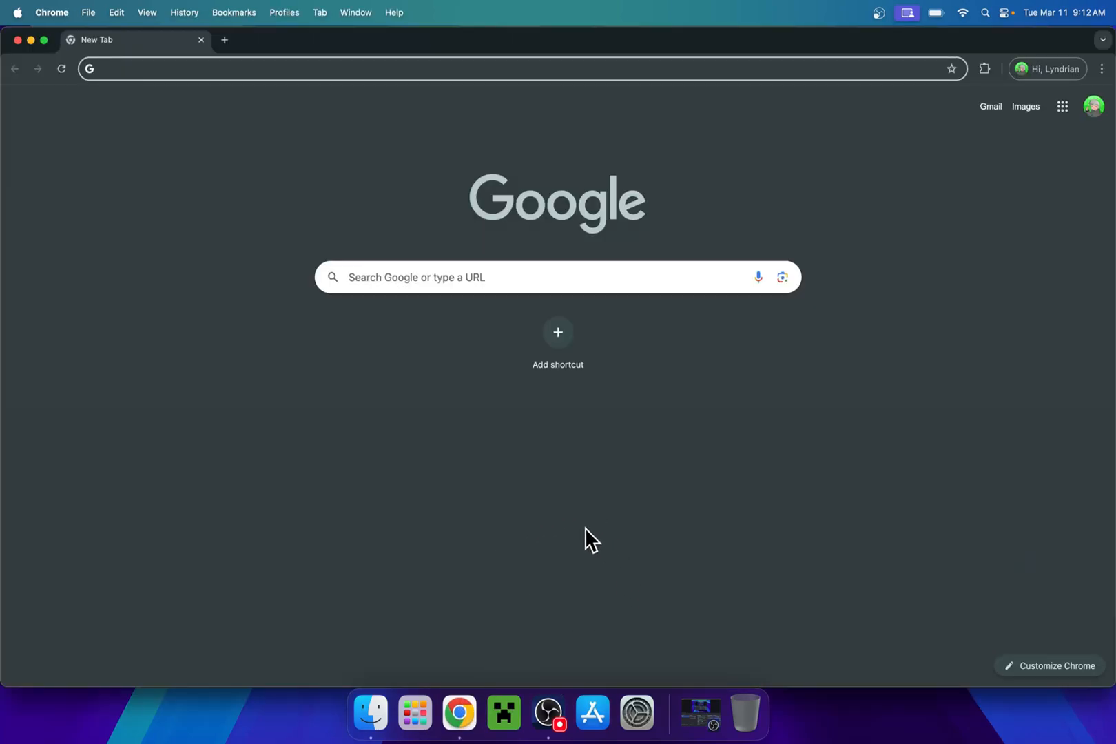
{"action": "mouse_move", "coordinate": [585, 555]}
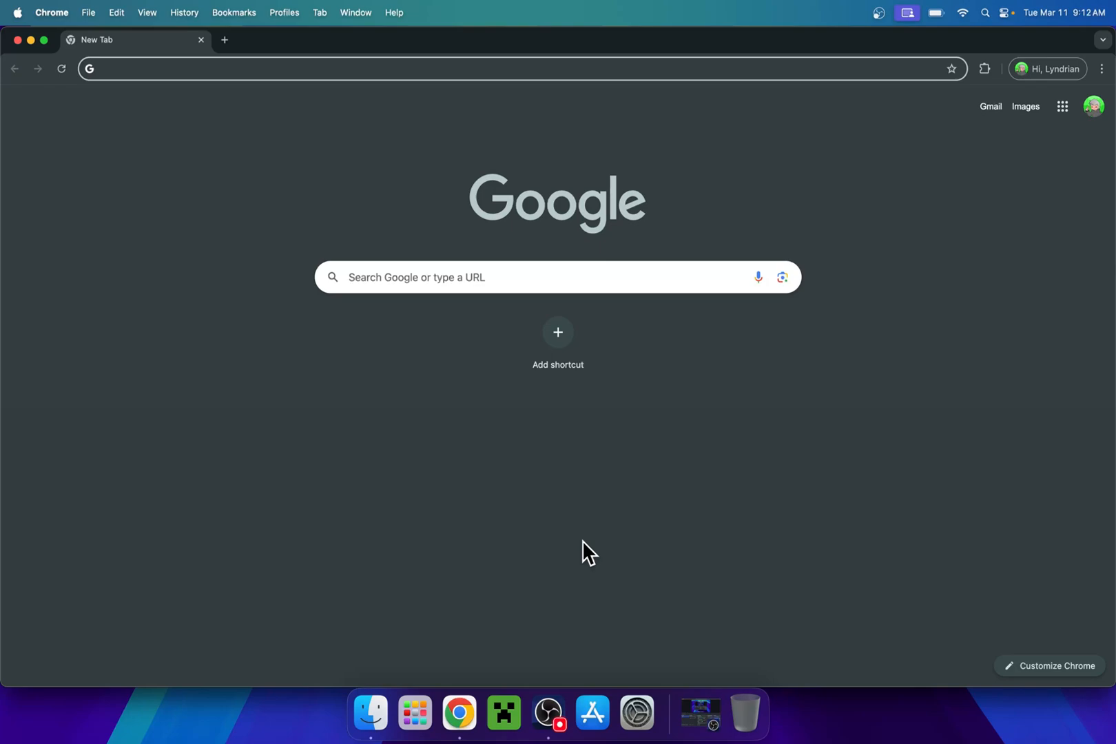
{"action": "left_click", "coordinate": [495, 278]}
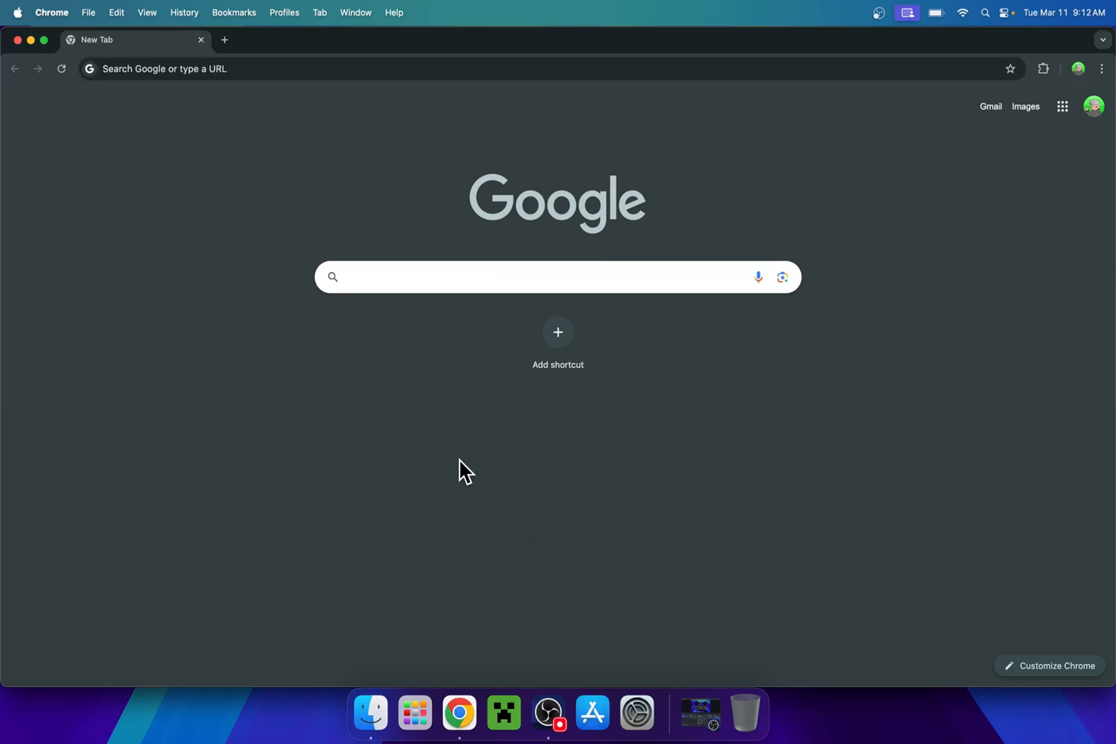
{"action": "type", "text": "JDK 23"}
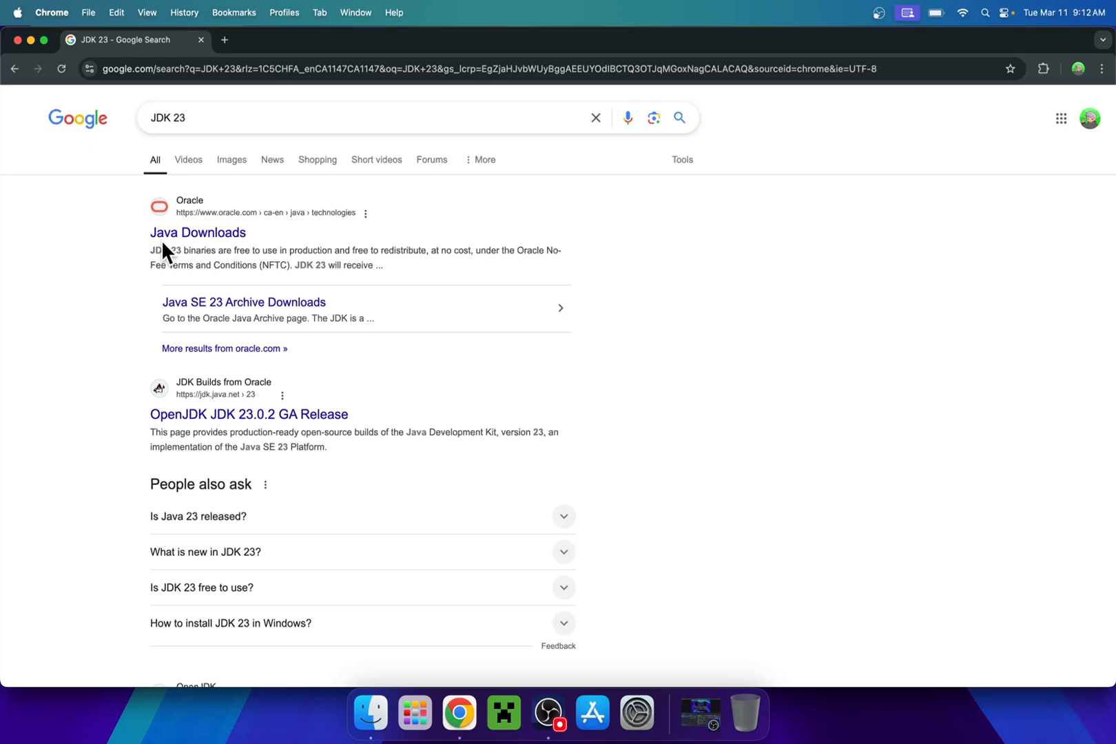
- Open Oracle's Java Downloads result and scroll to the JDK 23.0.2 downloads table
{"action": "left_click", "coordinate": [198, 233]}
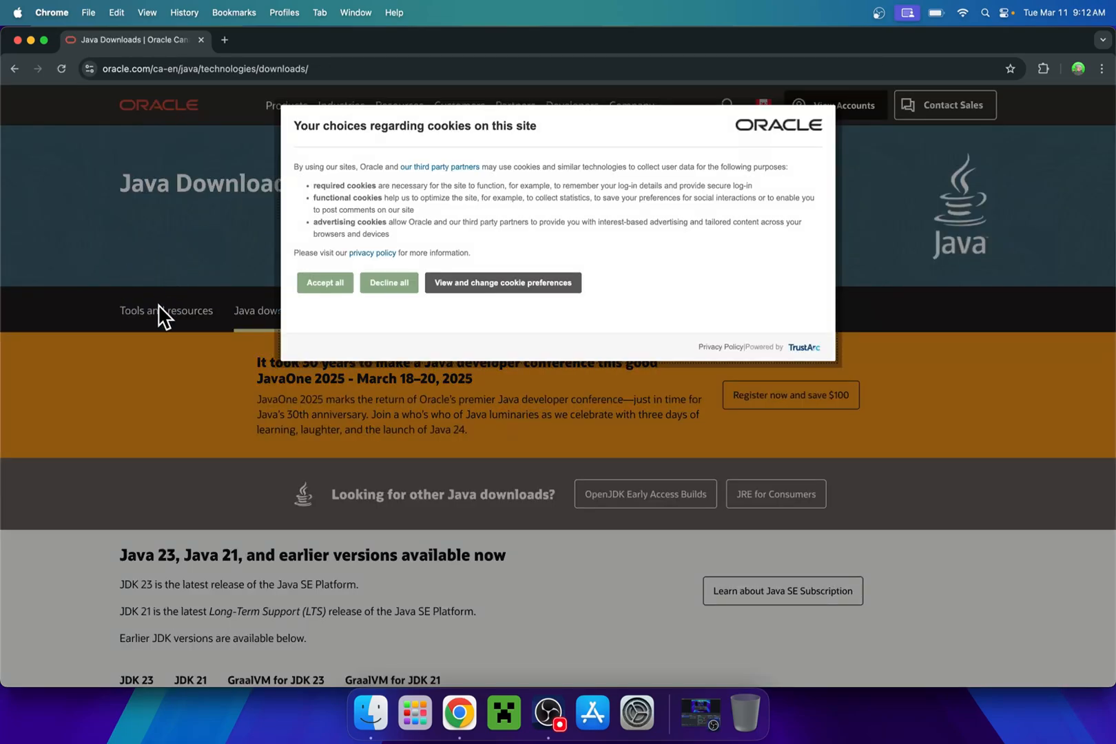
{"action": "mouse_move", "coordinate": [175, 329]}
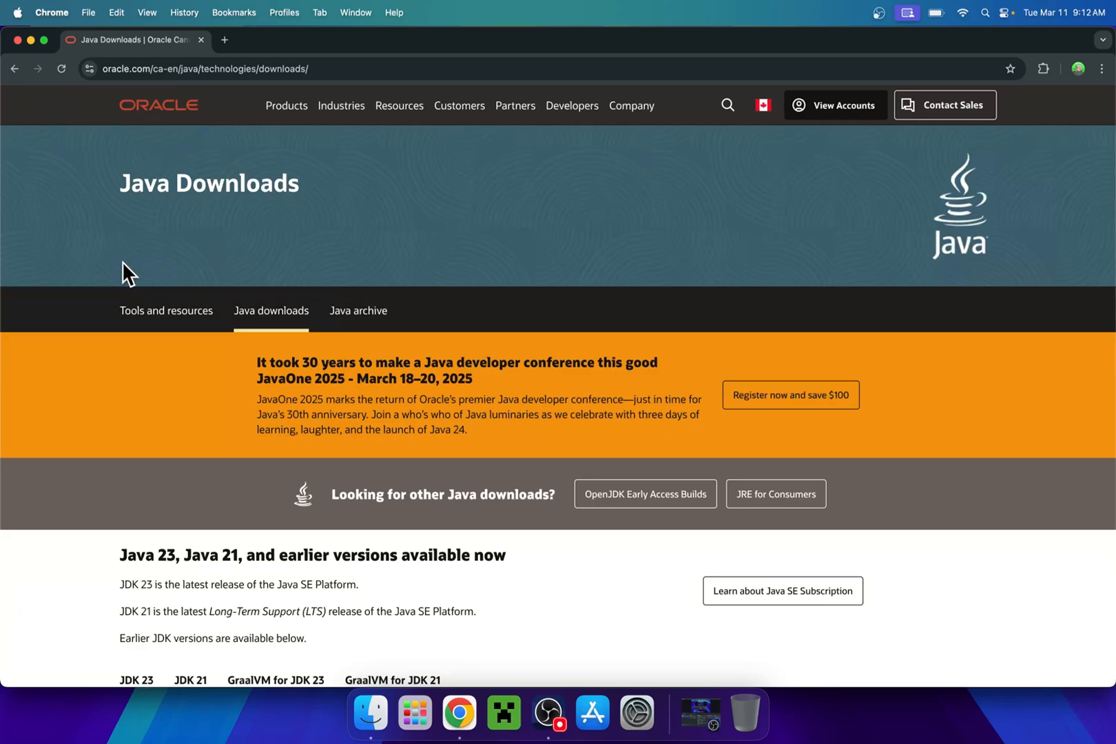
{"action": "scroll", "scroll_direction": "down", "scroll_amount": 3}
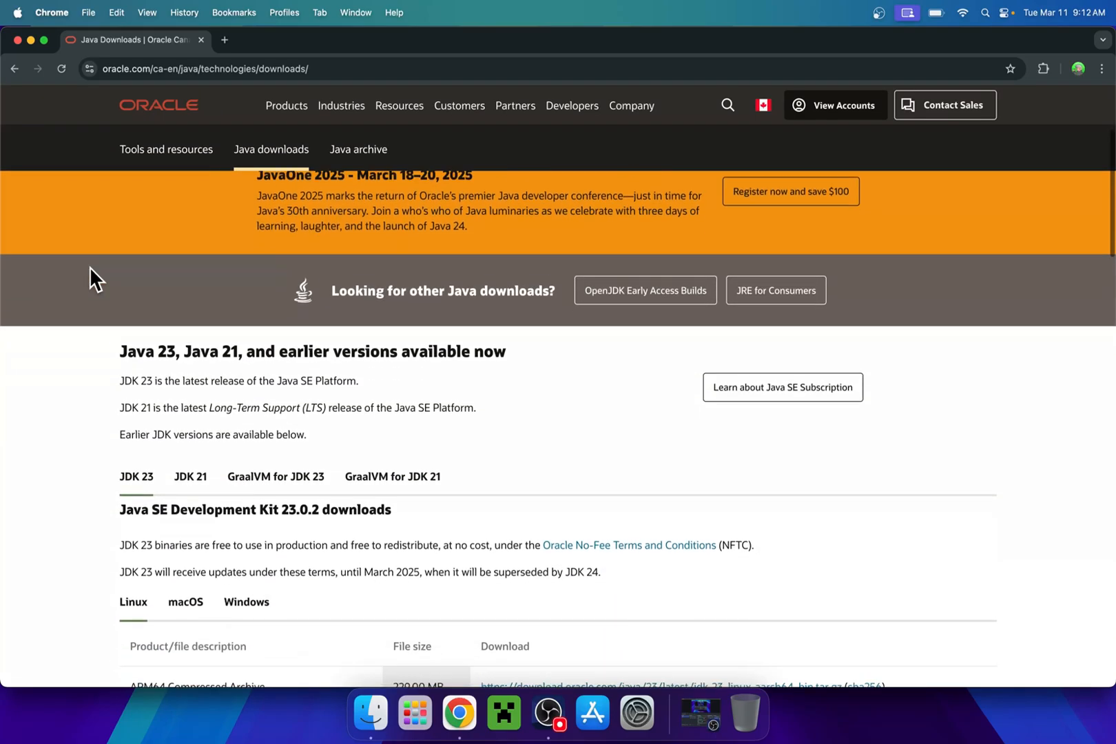
{"action": "scroll", "scroll_direction": "down", "scroll_amount": 3}
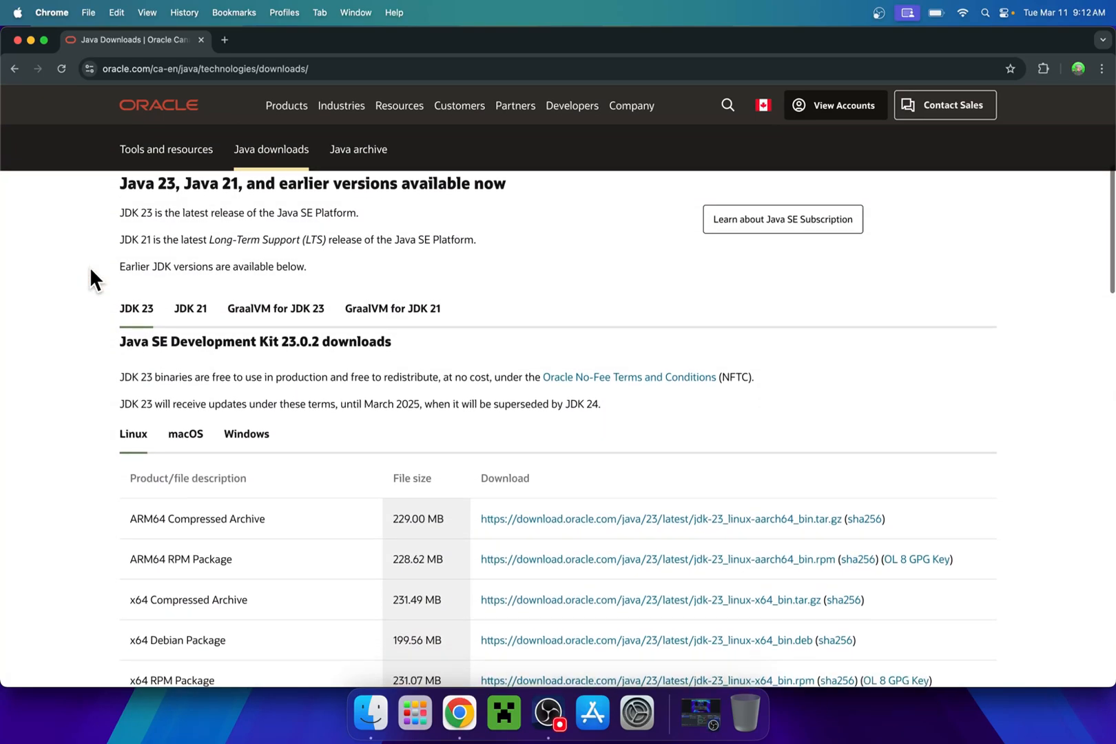
{"action": "mouse_move", "coordinate": [66, 333]}
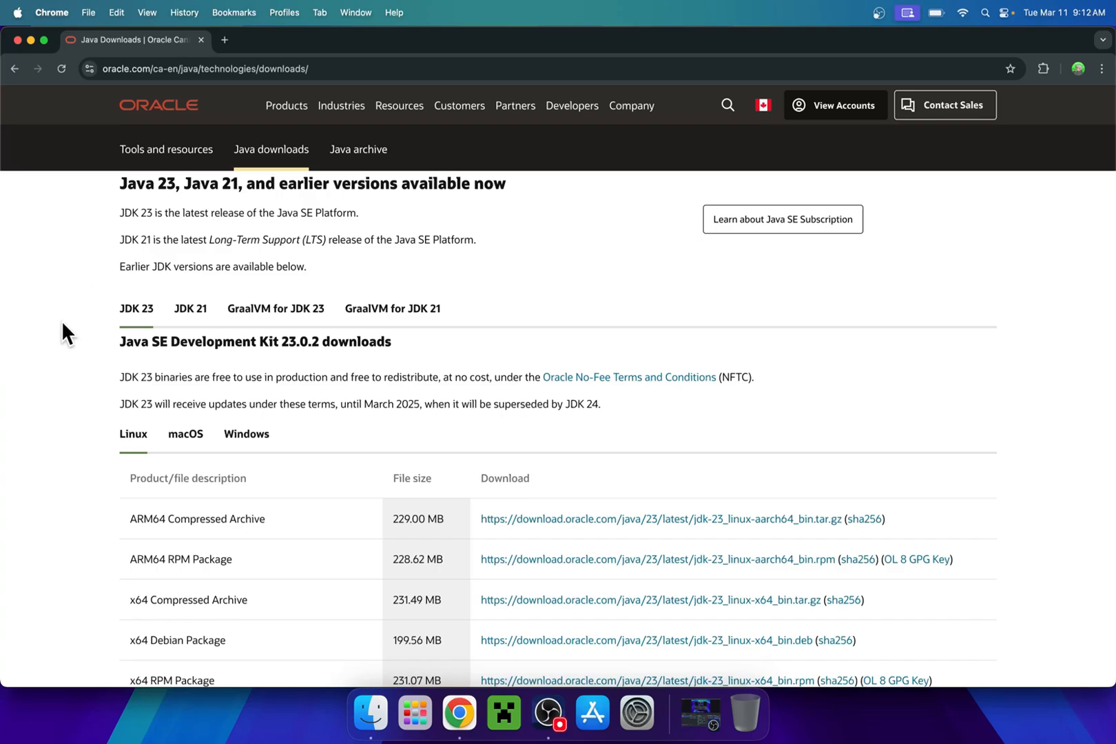
{"action": "mouse_move", "coordinate": [84, 327]}
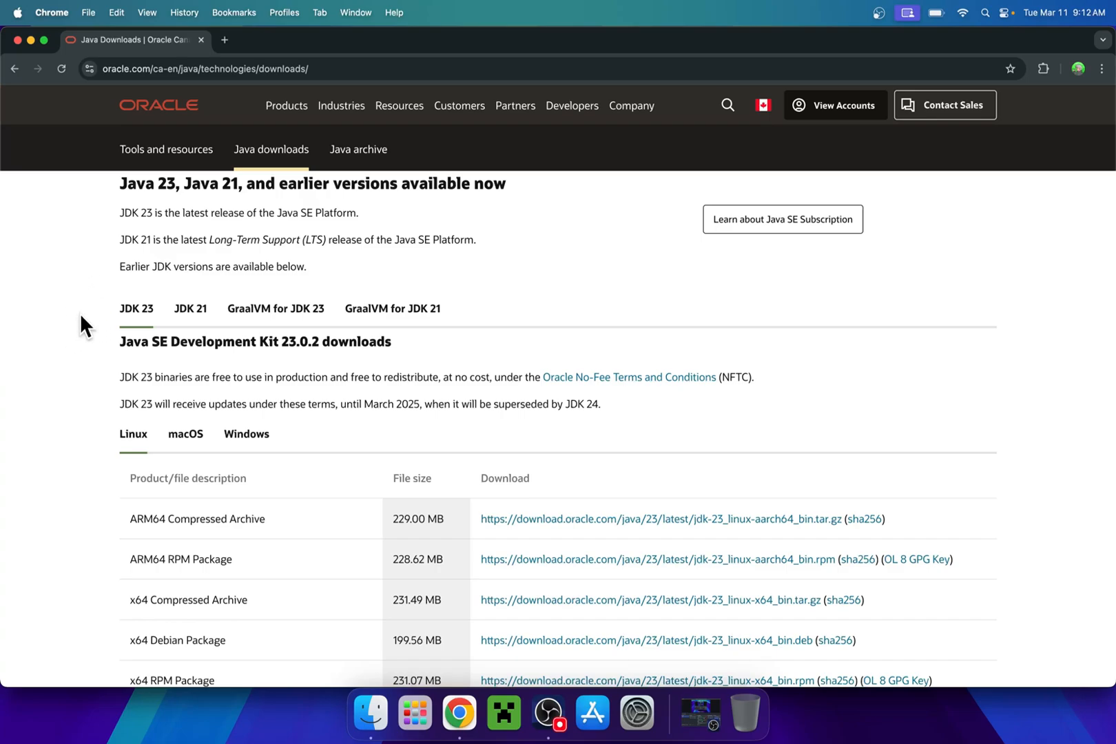
{"action": "mouse_move", "coordinate": [101, 330]}
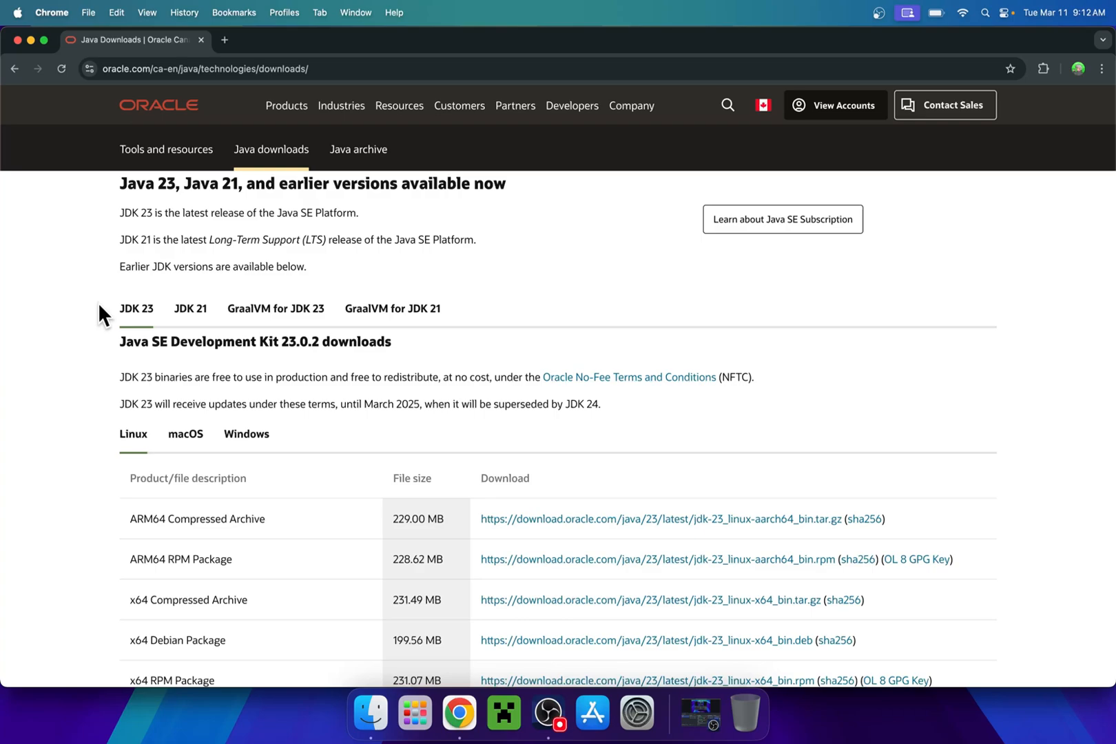
{"action": "mouse_move", "coordinate": [102, 340]}
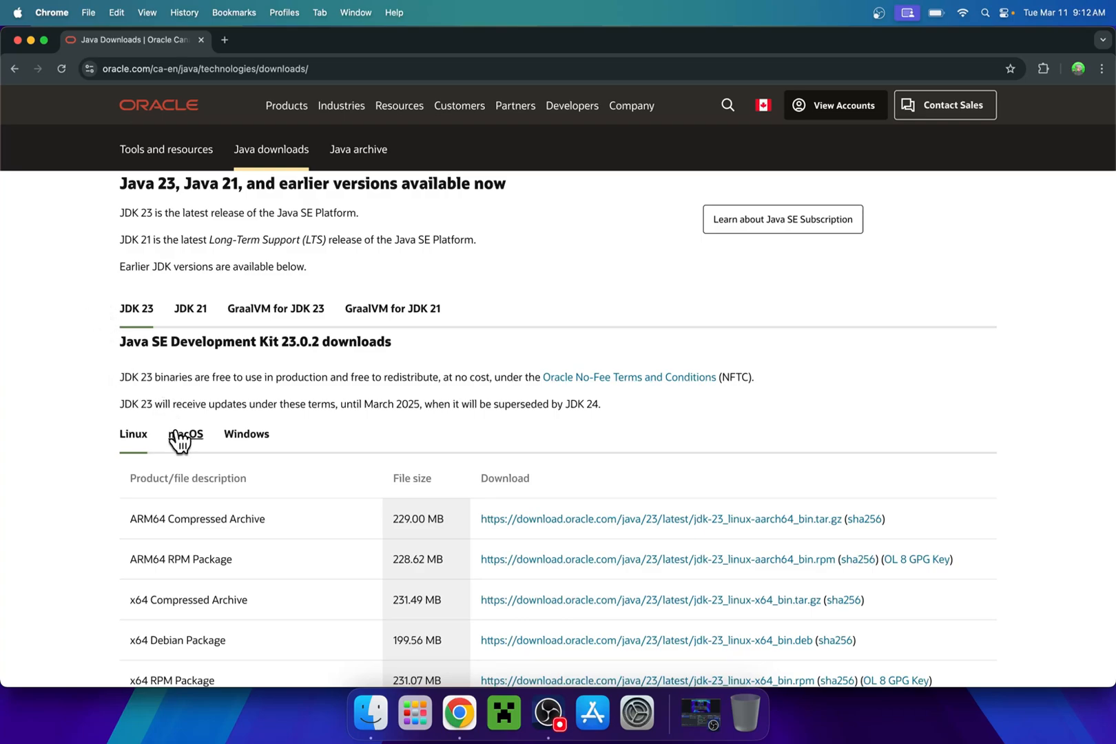
- Switch the JDK 23.0.2 downloads table to the macOS packages
{"action": "left_click", "coordinate": [185, 435]}
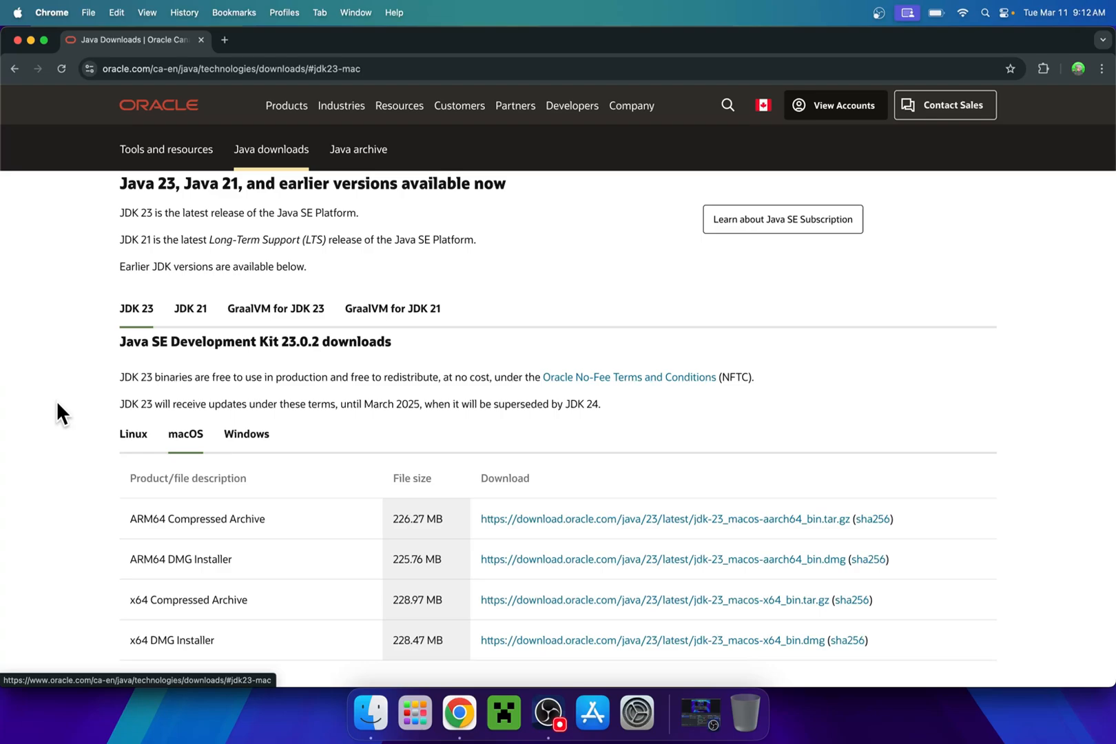
{"action": "mouse_move", "coordinate": [96, 555]}
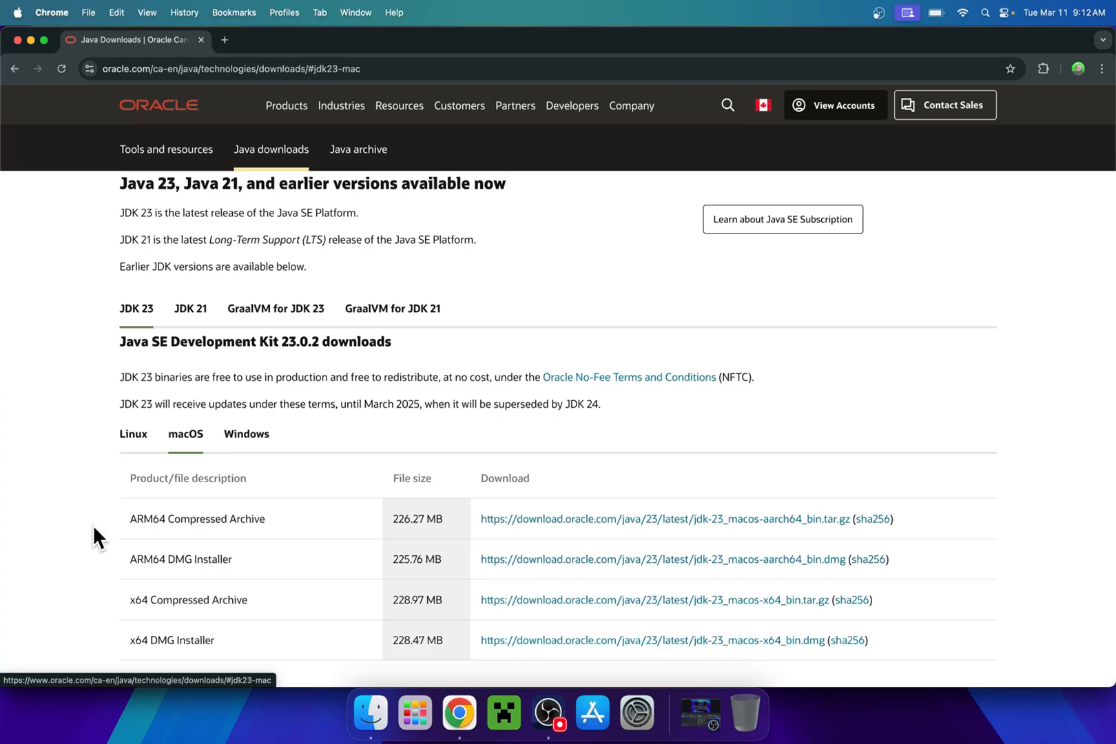
{"action": "mouse_move", "coordinate": [93, 612]}
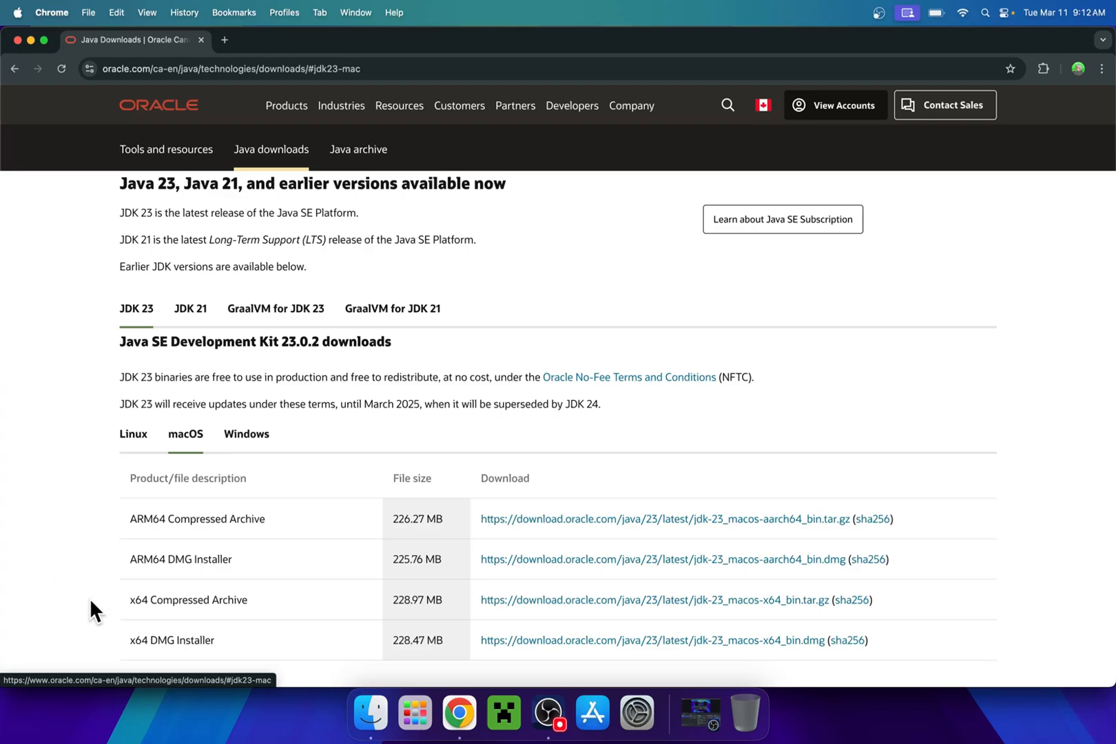
{"action": "mouse_move", "coordinate": [100, 556]}
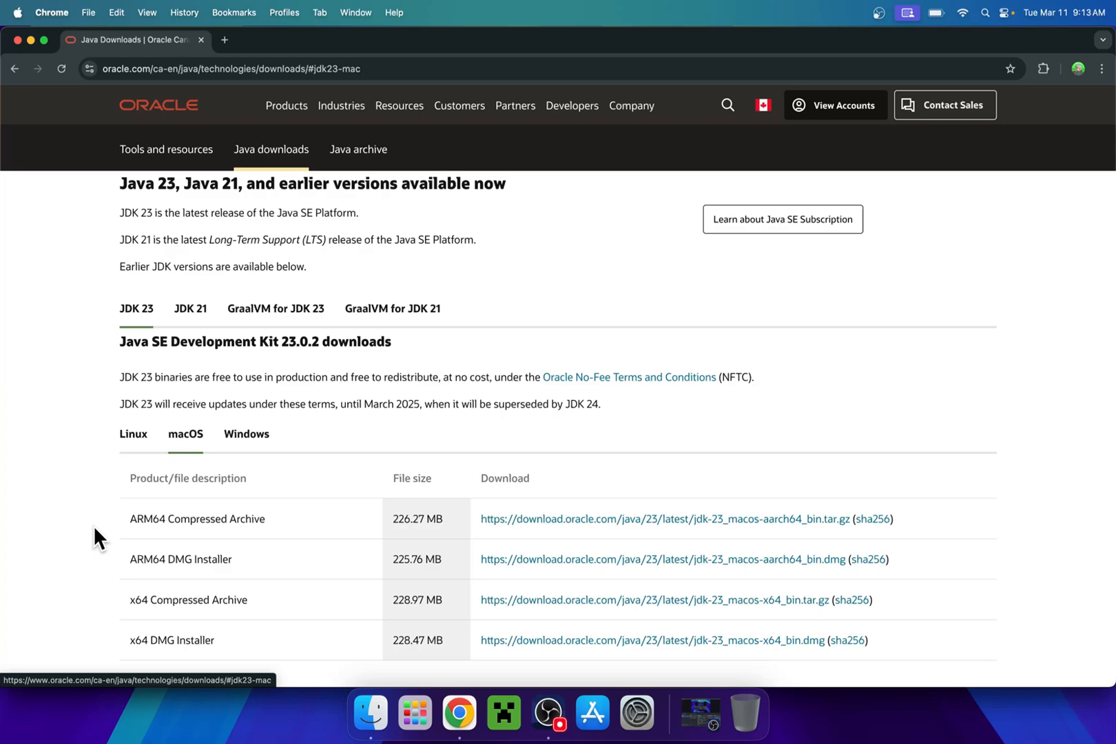
{"action": "mouse_move", "coordinate": [87, 629]}
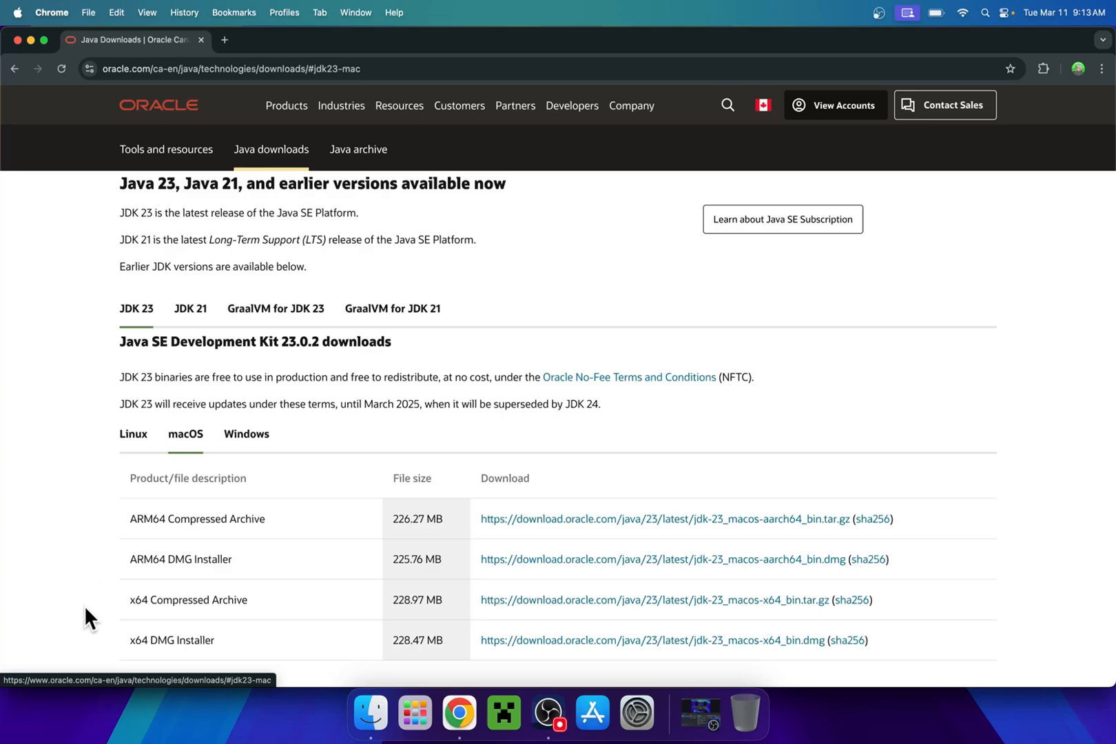
{"action": "mouse_move", "coordinate": [97, 634]}
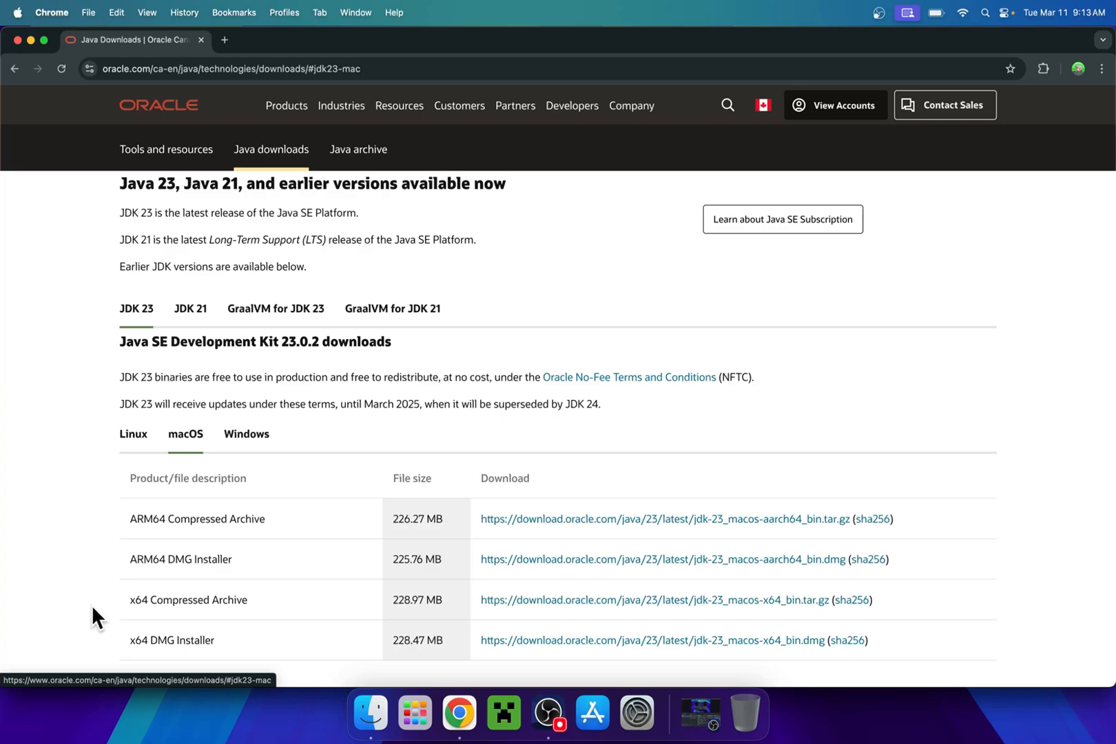
{"action": "mouse_move", "coordinate": [106, 566]}
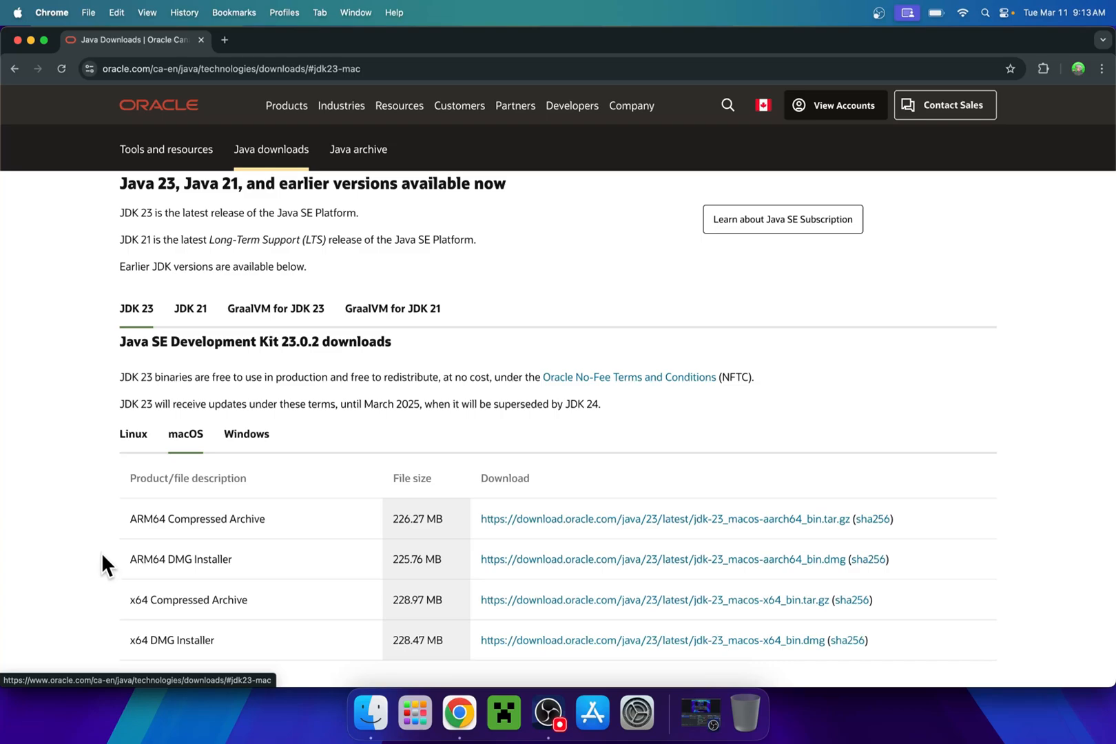
{"action": "mouse_move", "coordinate": [110, 652]}
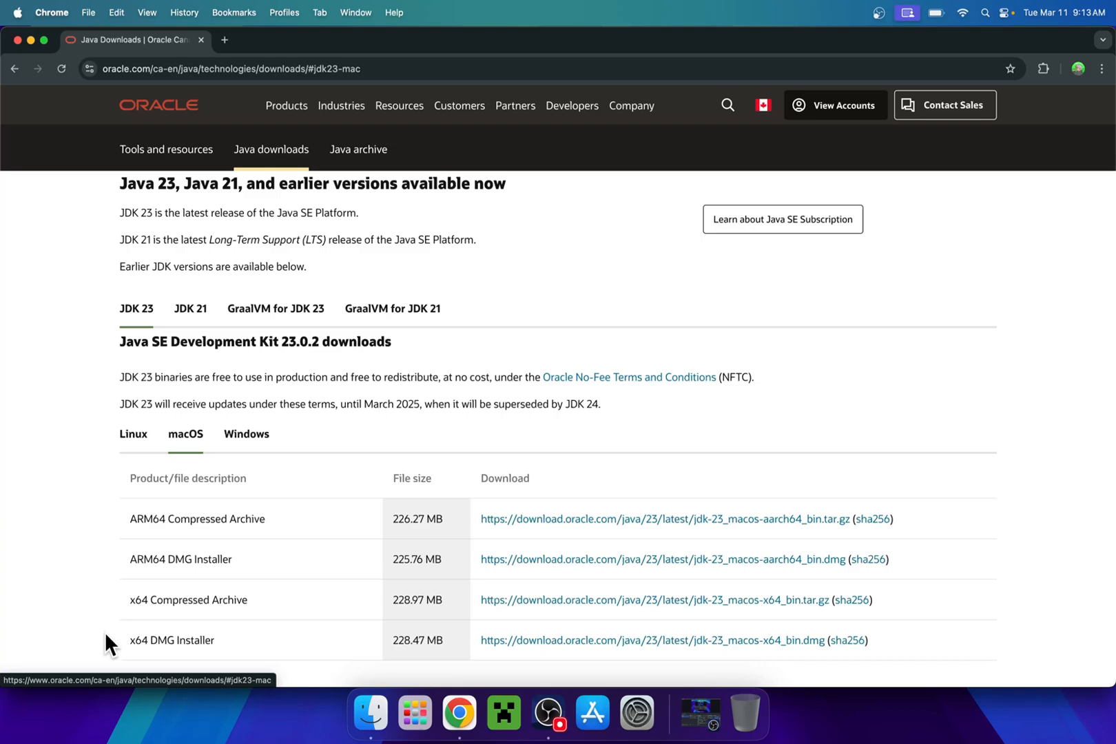
{"action": "mouse_move", "coordinate": [102, 579]}
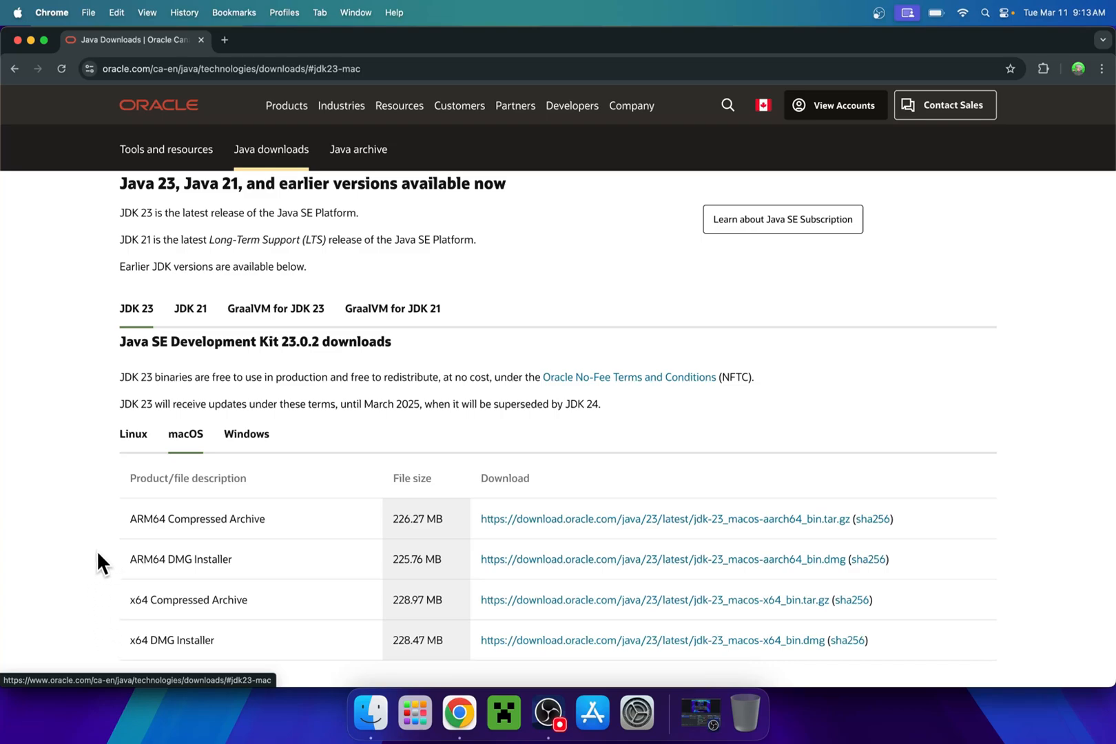
{"action": "mouse_move", "coordinate": [241, 561]}
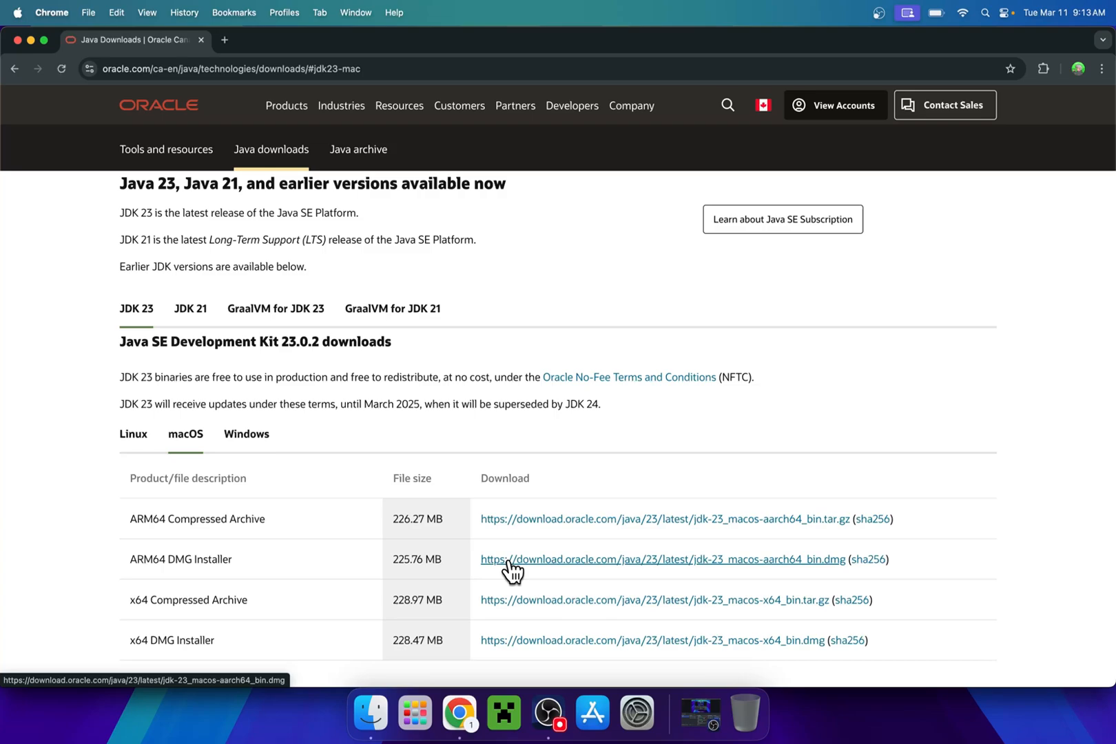
- Download the JDK 23 macOS ARM64 DMG installer
{"action": "left_click", "coordinate": [512, 559]}
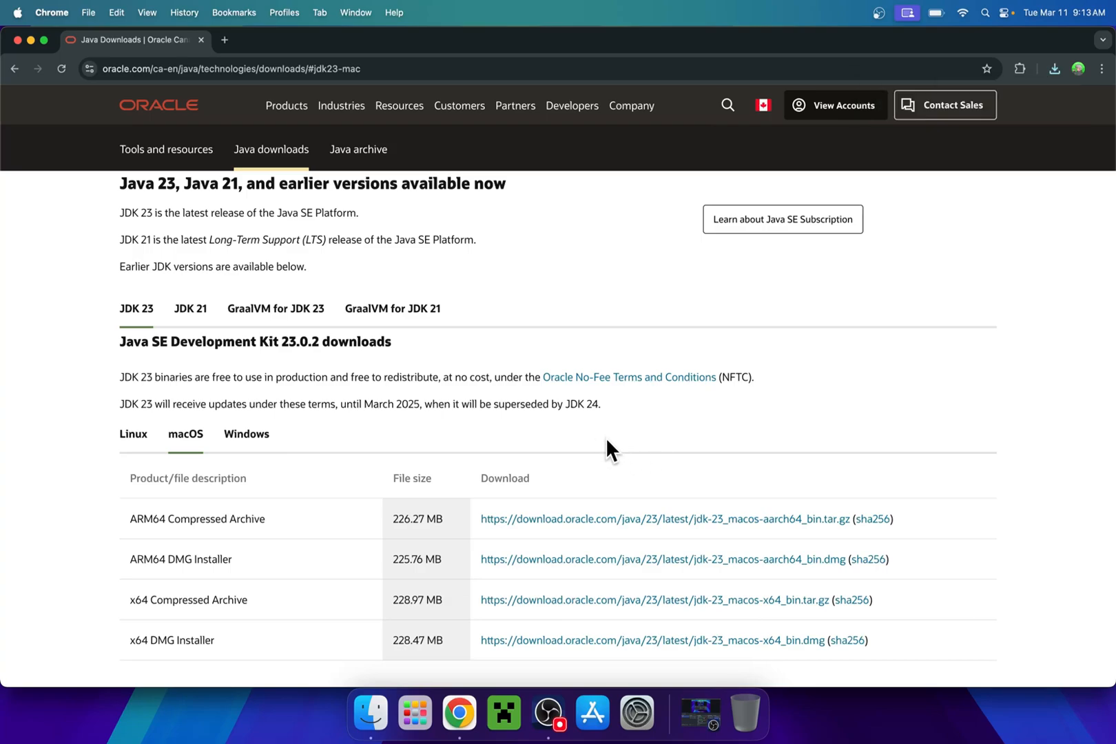
{"action": "mouse_move", "coordinate": [81, 100]}
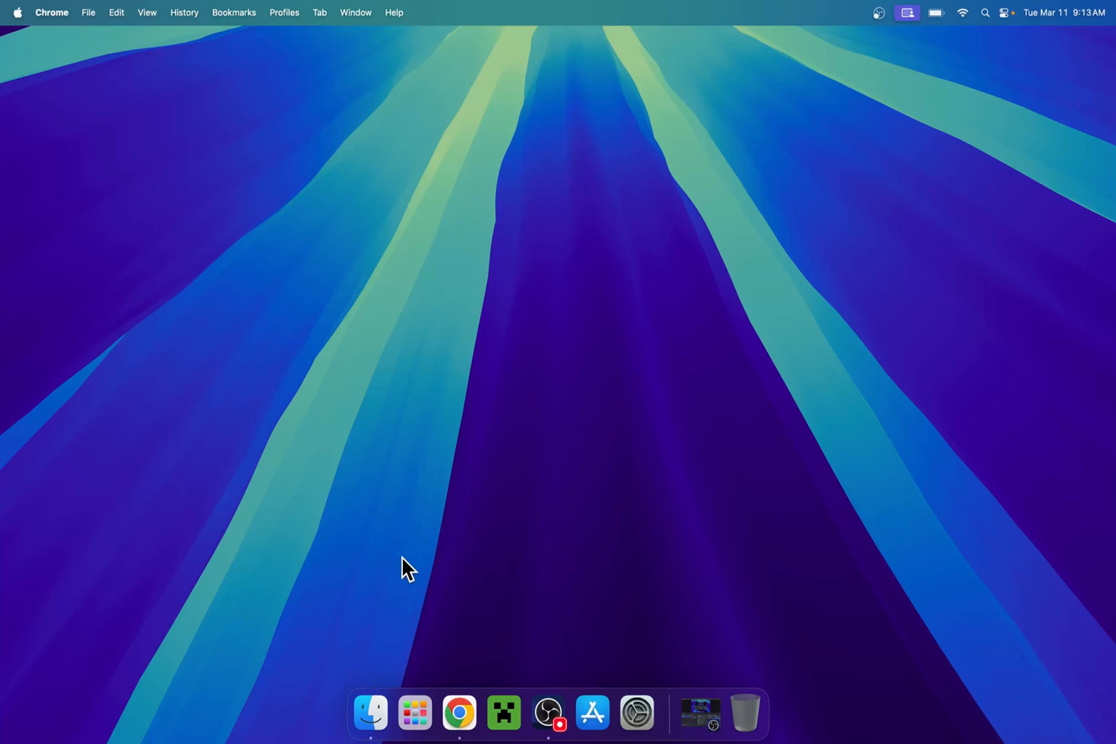
{"action": "mouse_move", "coordinate": [370, 712]}
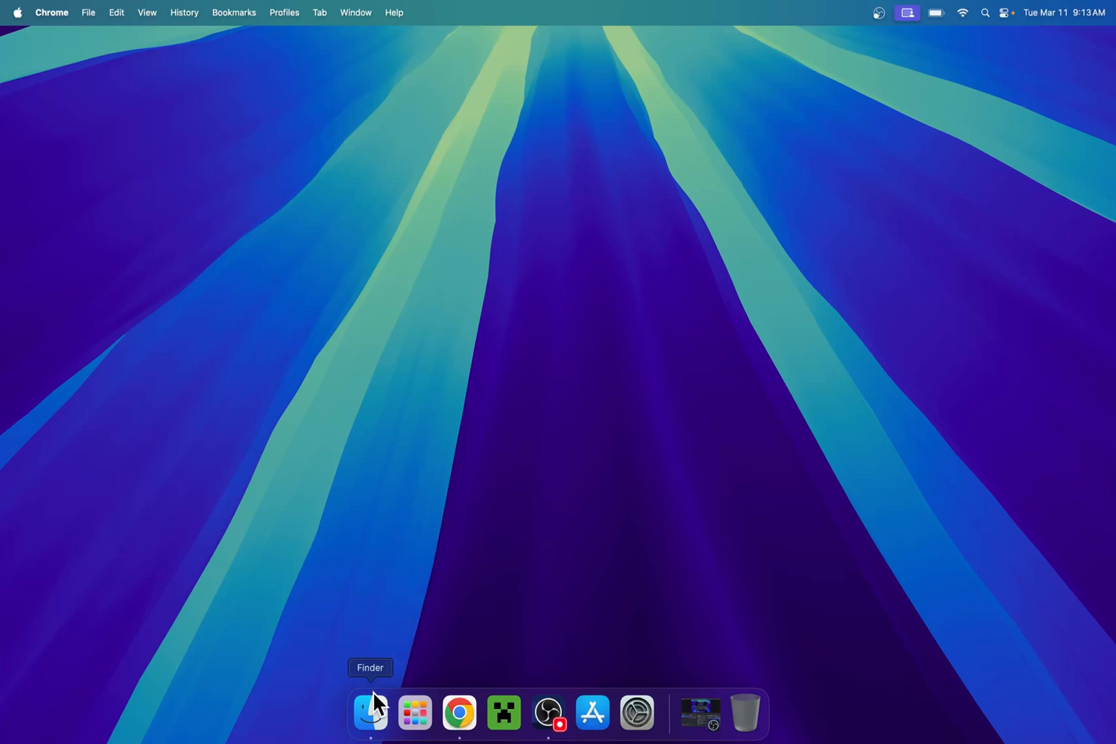
- Mount jdk-23_macos-aarch64_bin.dmg from the Downloads folder in Finder
{"action": "left_click", "coordinate": [370, 713]}
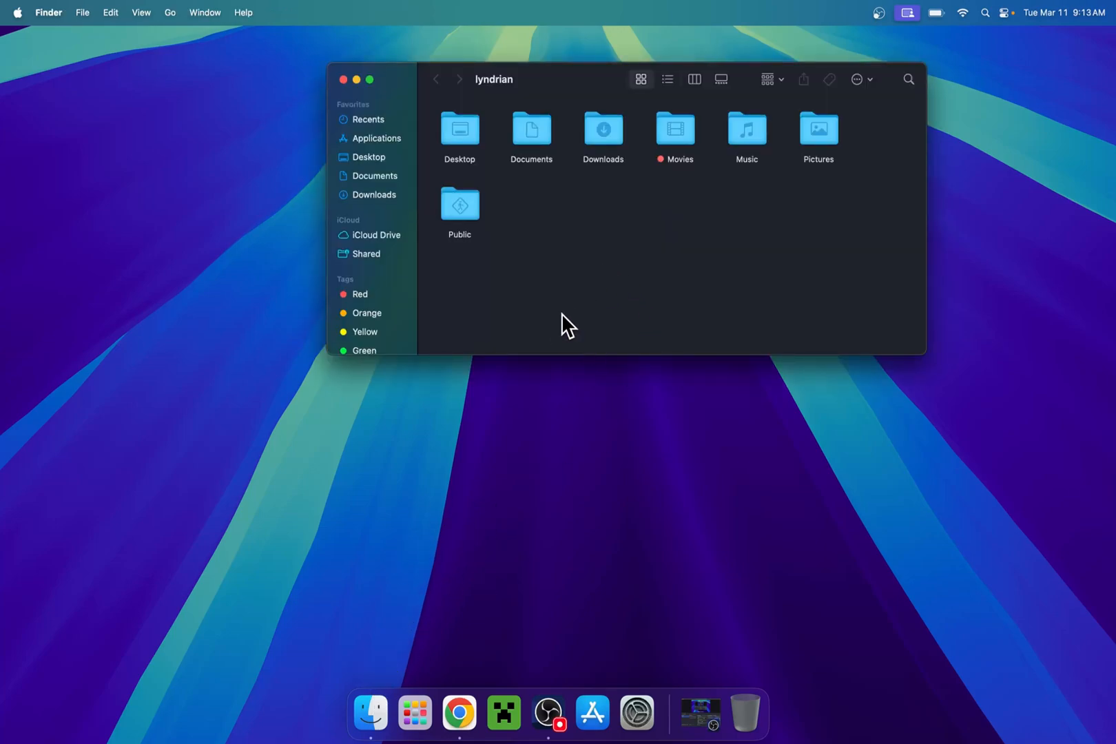
{"action": "left_click", "coordinate": [603, 131]}
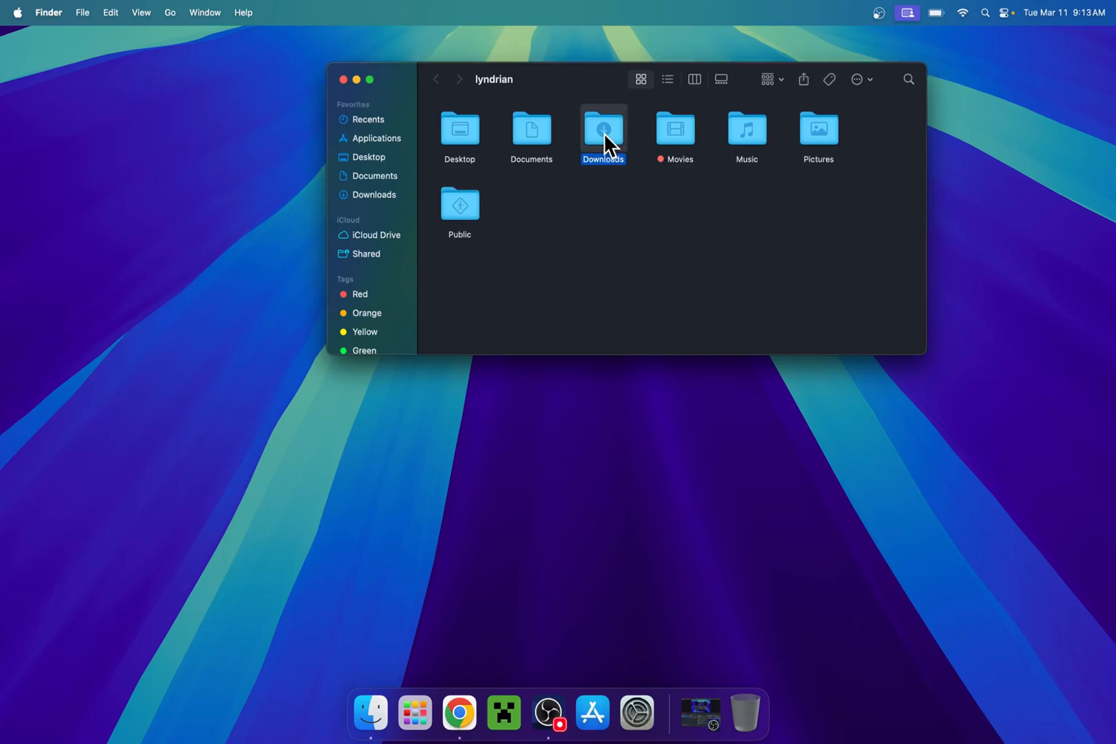
{"action": "double_click", "coordinate": [604, 127]}
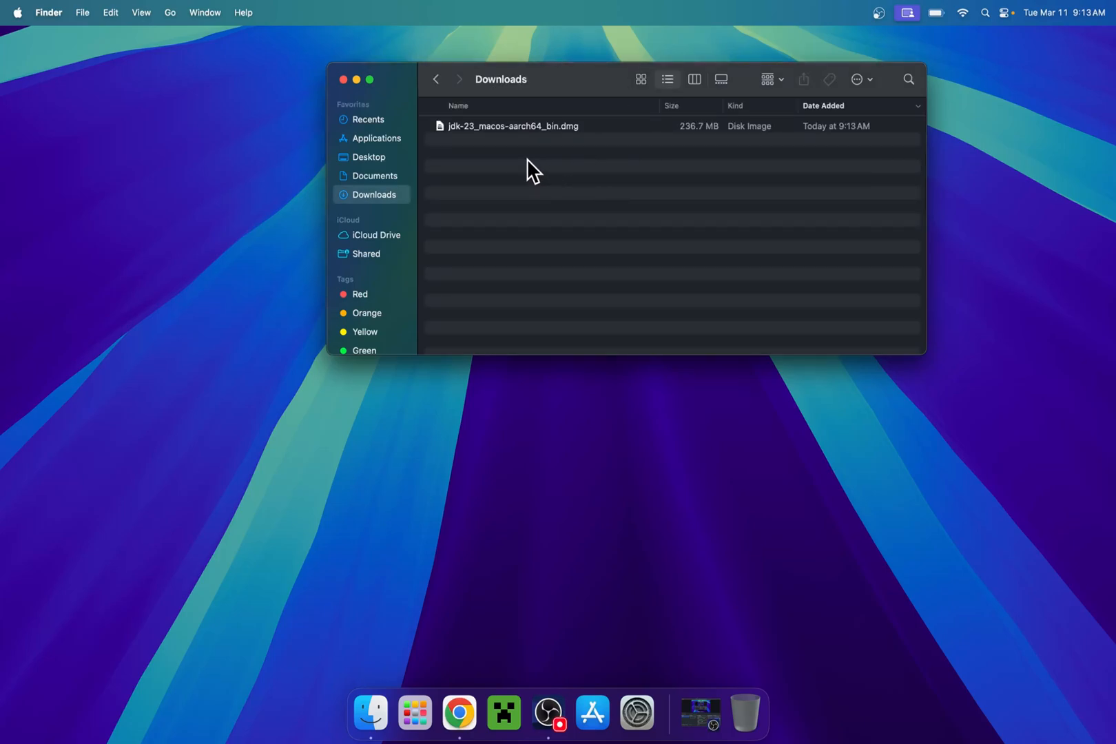
{"action": "mouse_move", "coordinate": [556, 153]}
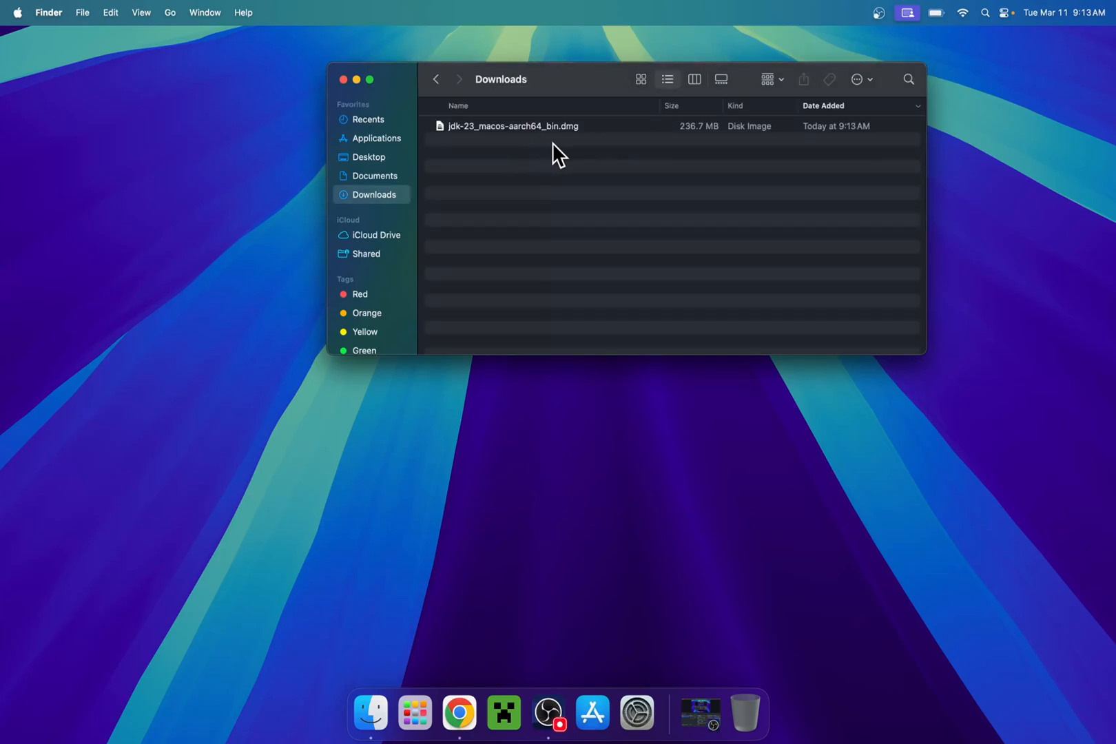
{"action": "mouse_move", "coordinate": [598, 134]}
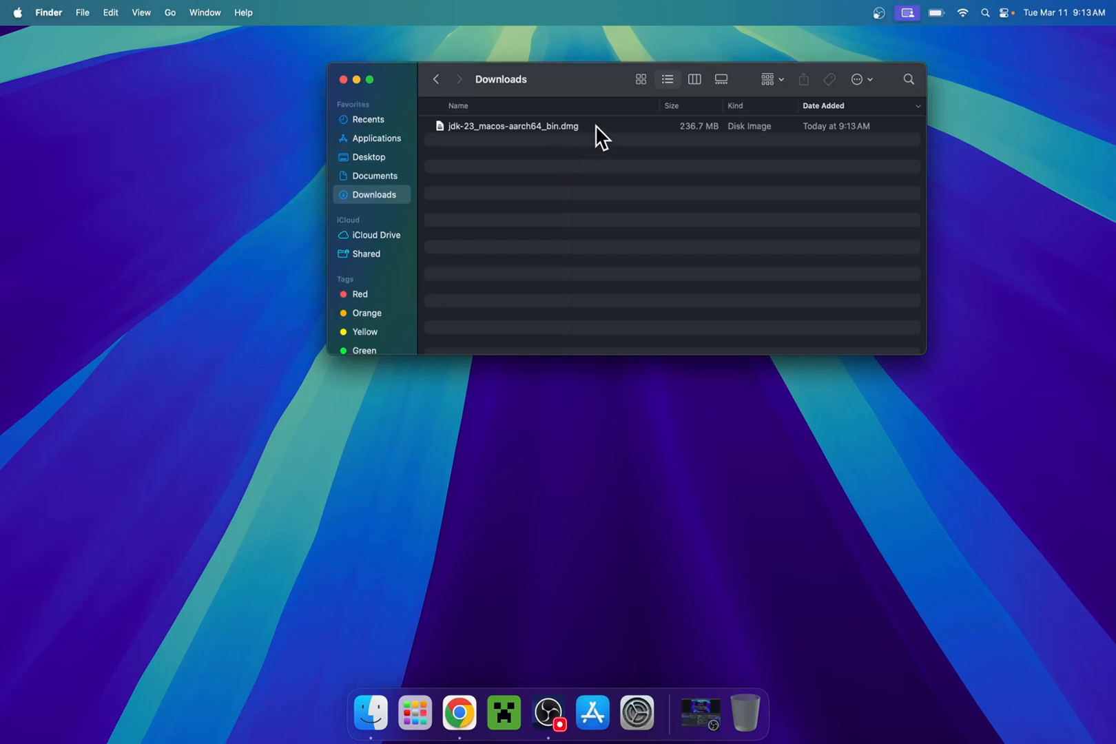
{"action": "double_click", "coordinate": [513, 126]}
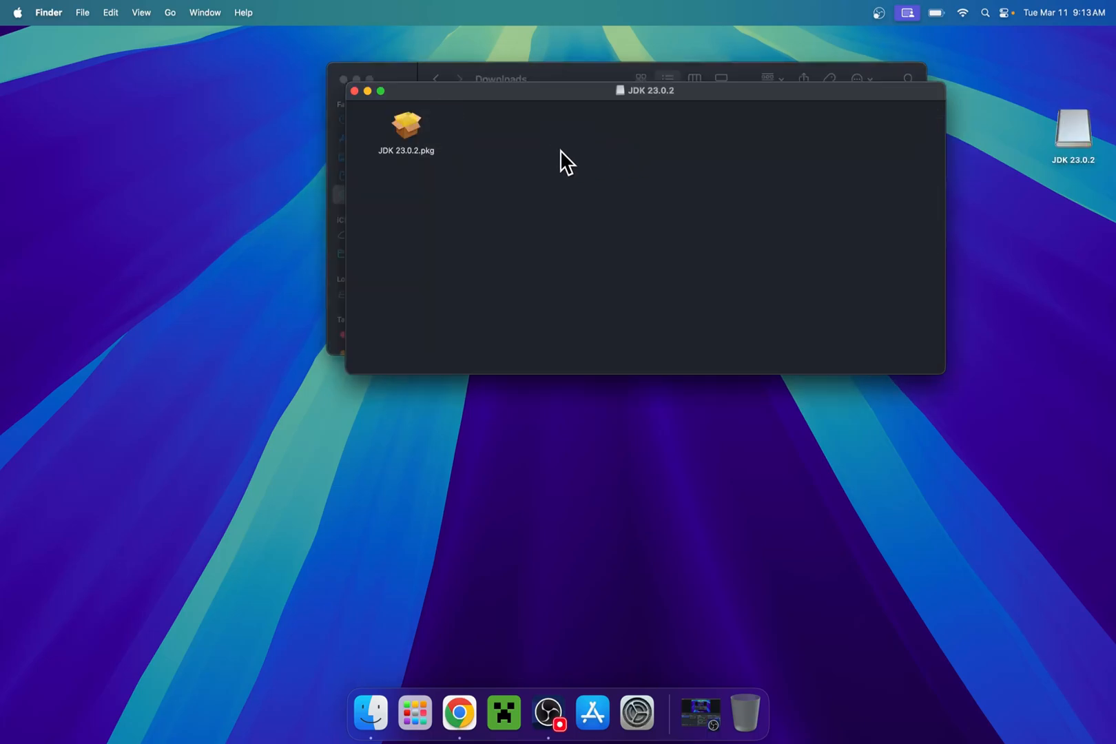
{"action": "mouse_move", "coordinate": [416, 146]}
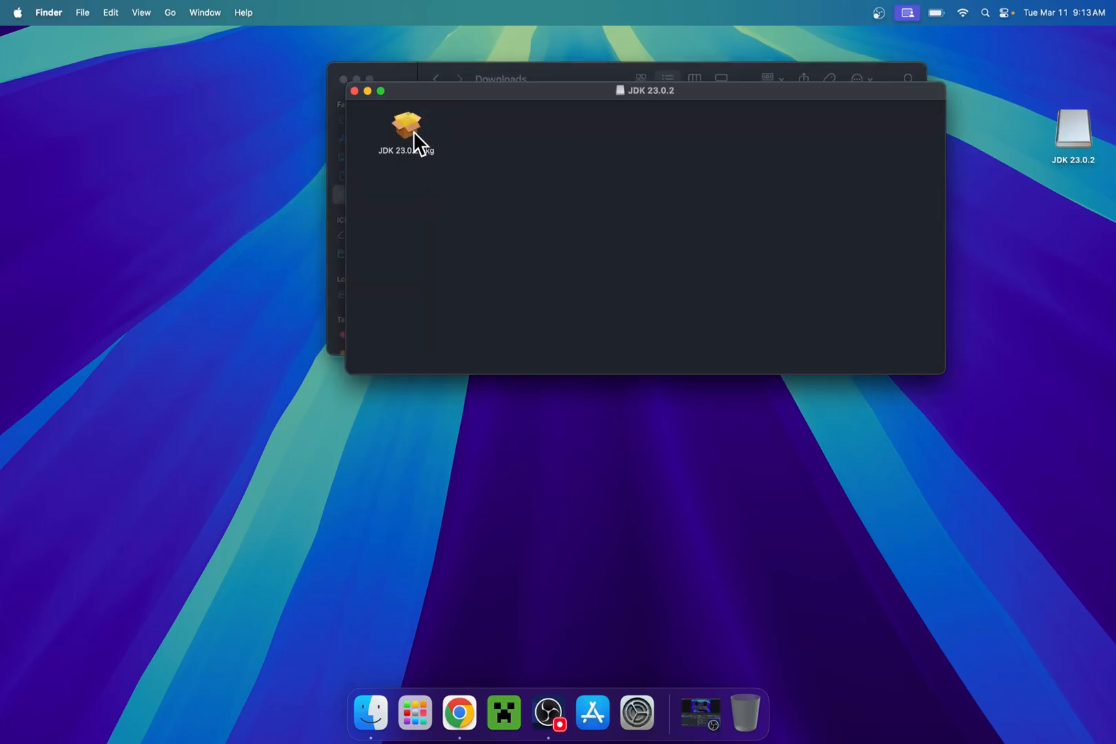
- Run the JDK 23.0.2.pkg installer, authorizing with the administrator password
{"action": "double_click", "coordinate": [407, 125]}
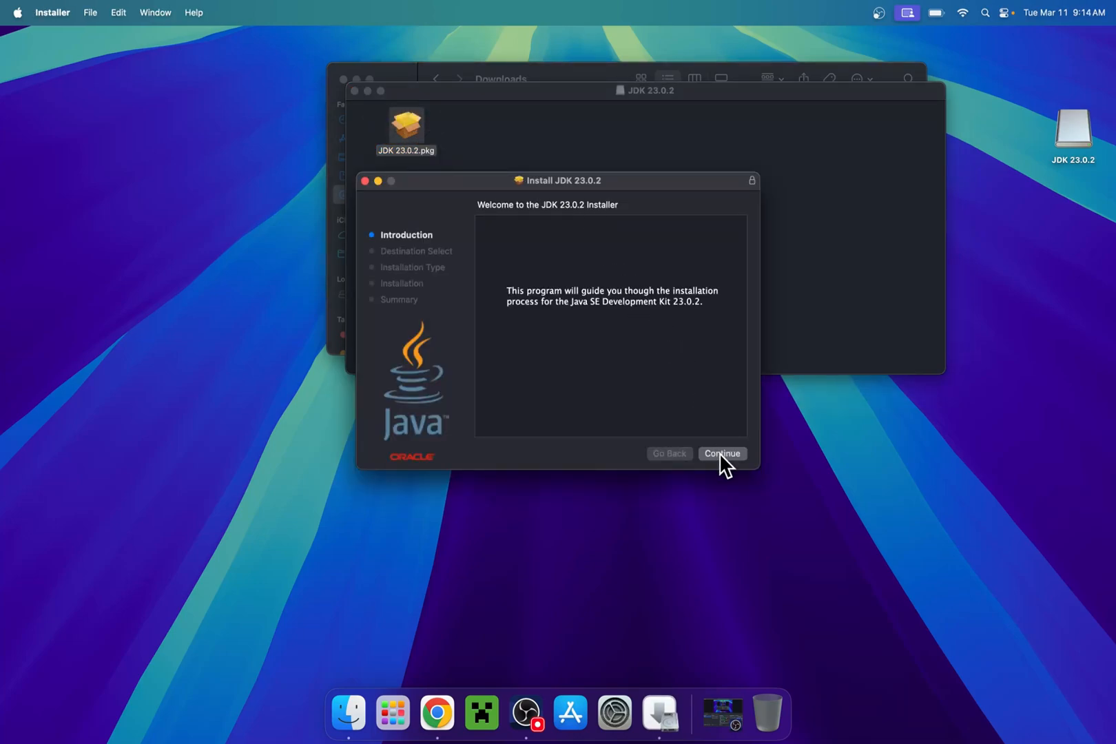
{"action": "left_click", "coordinate": [722, 453]}
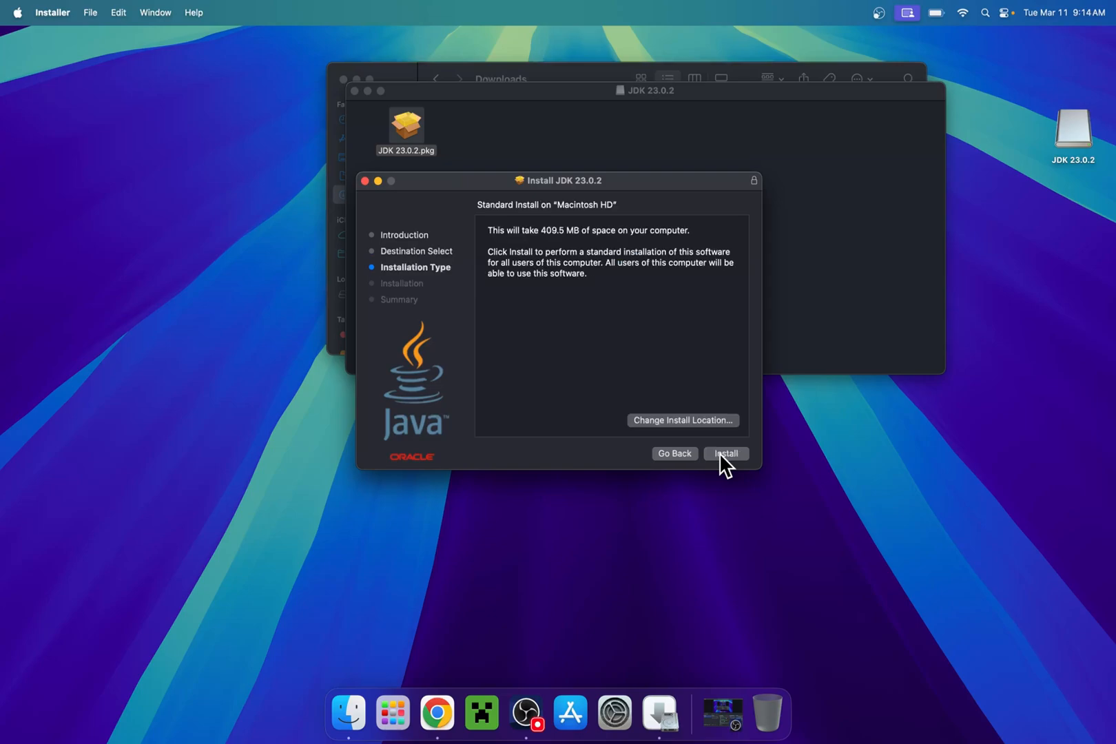
{"action": "left_click", "coordinate": [725, 453]}
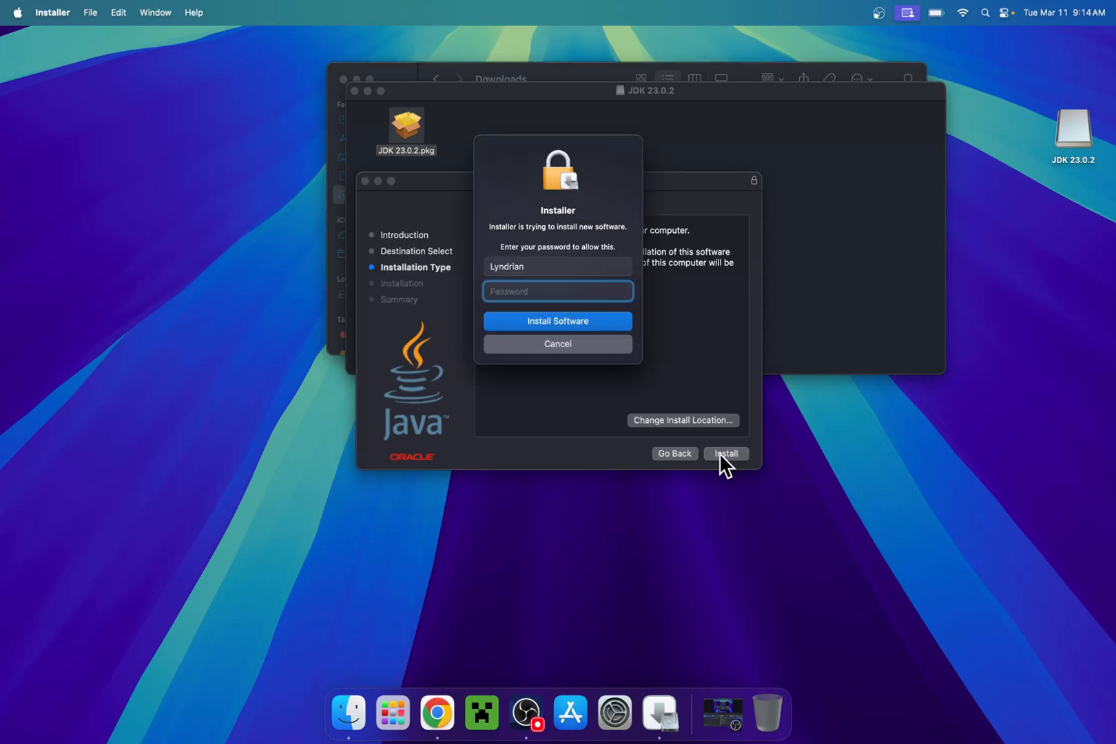
{"action": "mouse_move", "coordinate": [687, 331]}
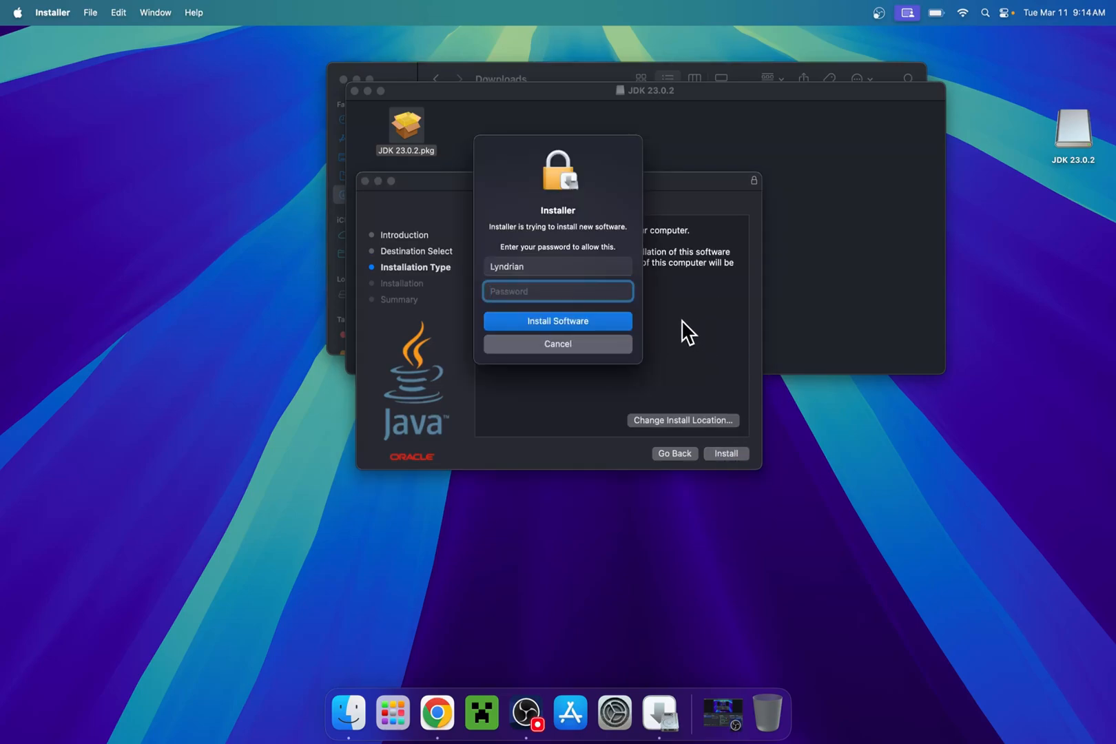
{"action": "type", "text": "••••••"}
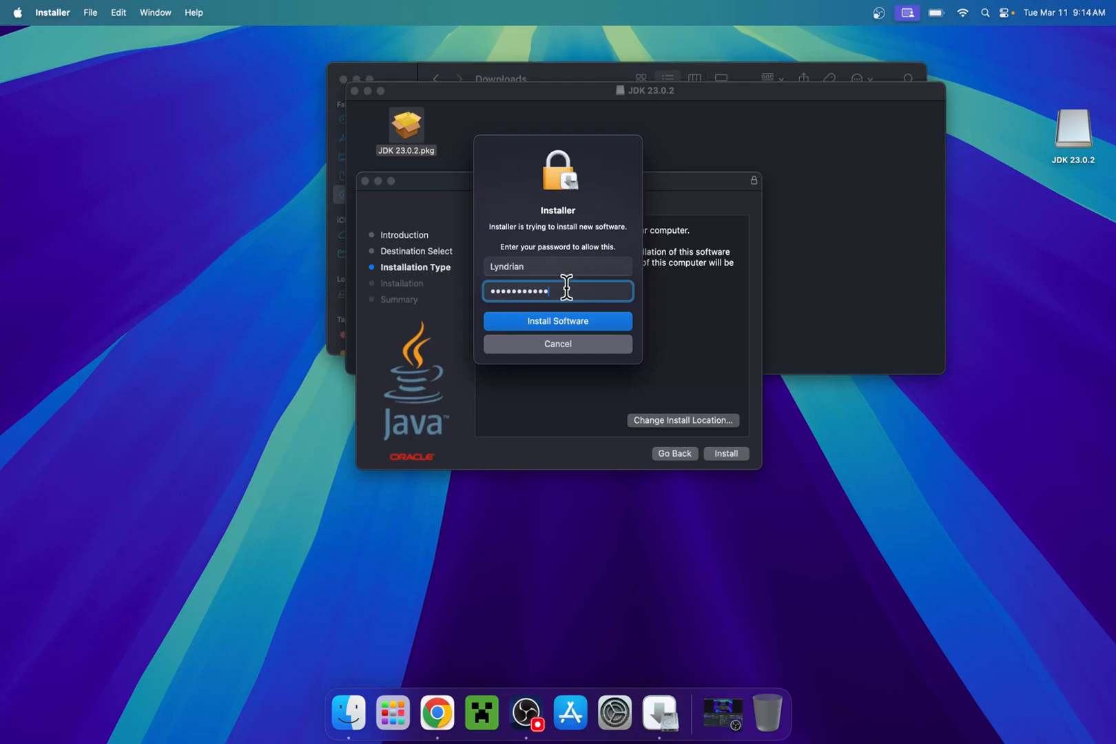
{"action": "left_click", "coordinate": [558, 321]}
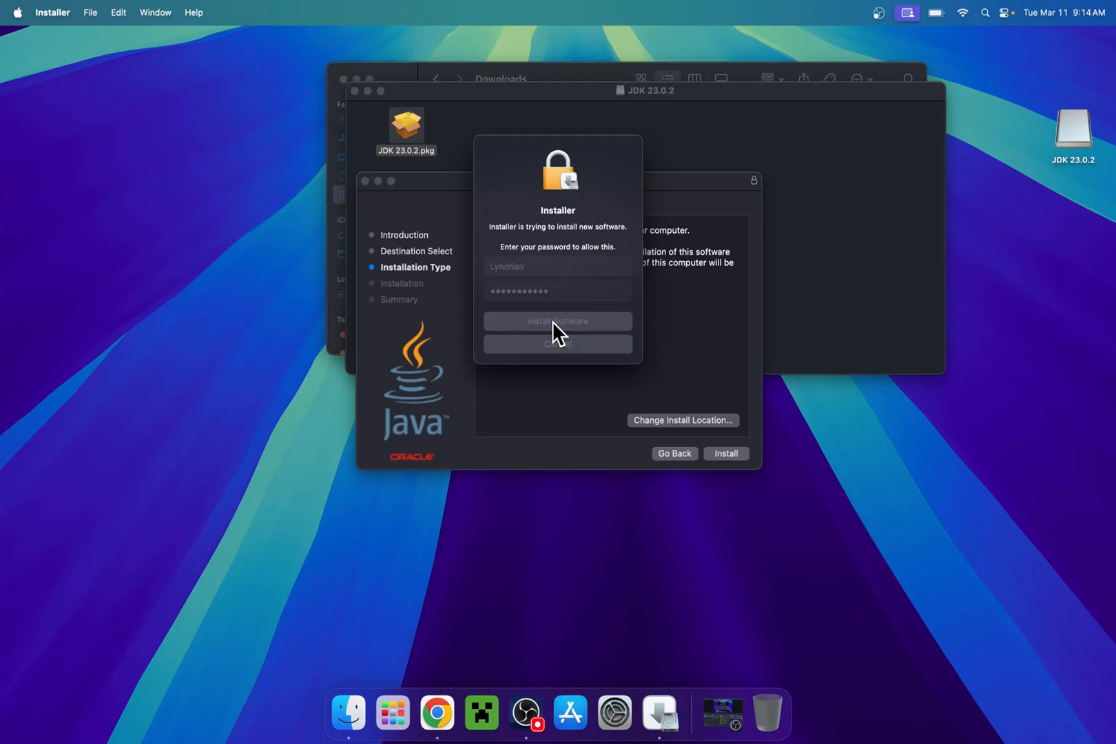
{"action": "left_click", "coordinate": [557, 321]}
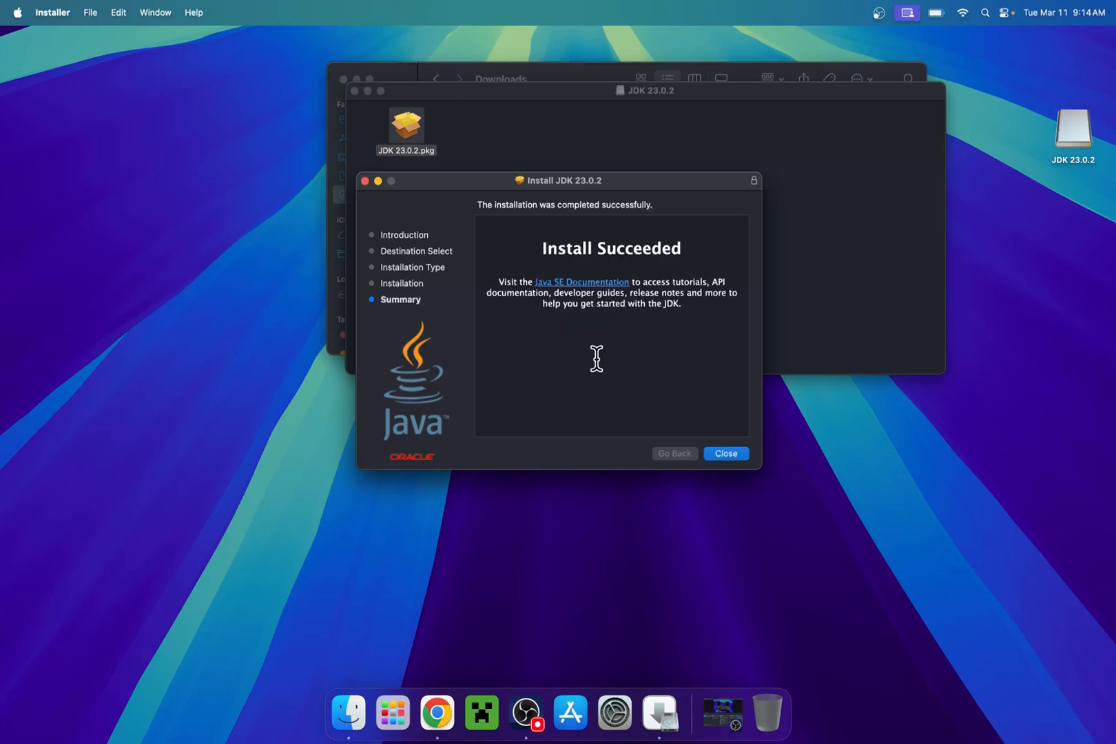
{"action": "mouse_move", "coordinate": [726, 453]}
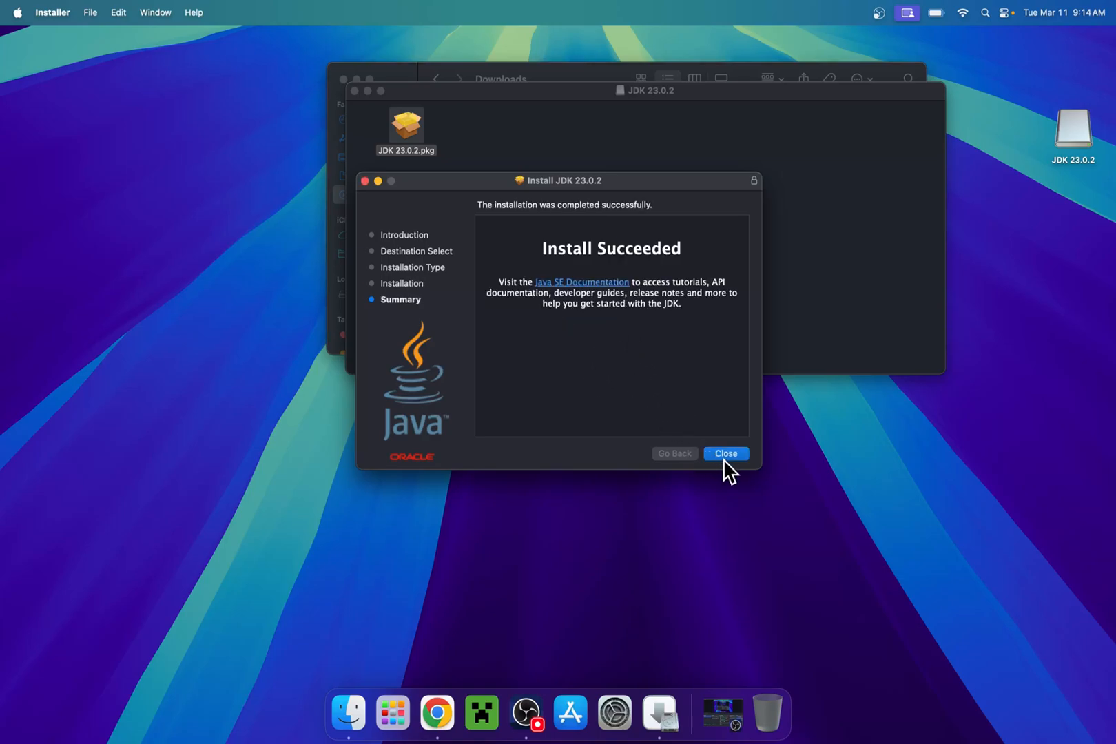
- Close the Install Succeeded screen and move the JDK installer to the Trash
{"action": "left_click", "coordinate": [726, 453]}
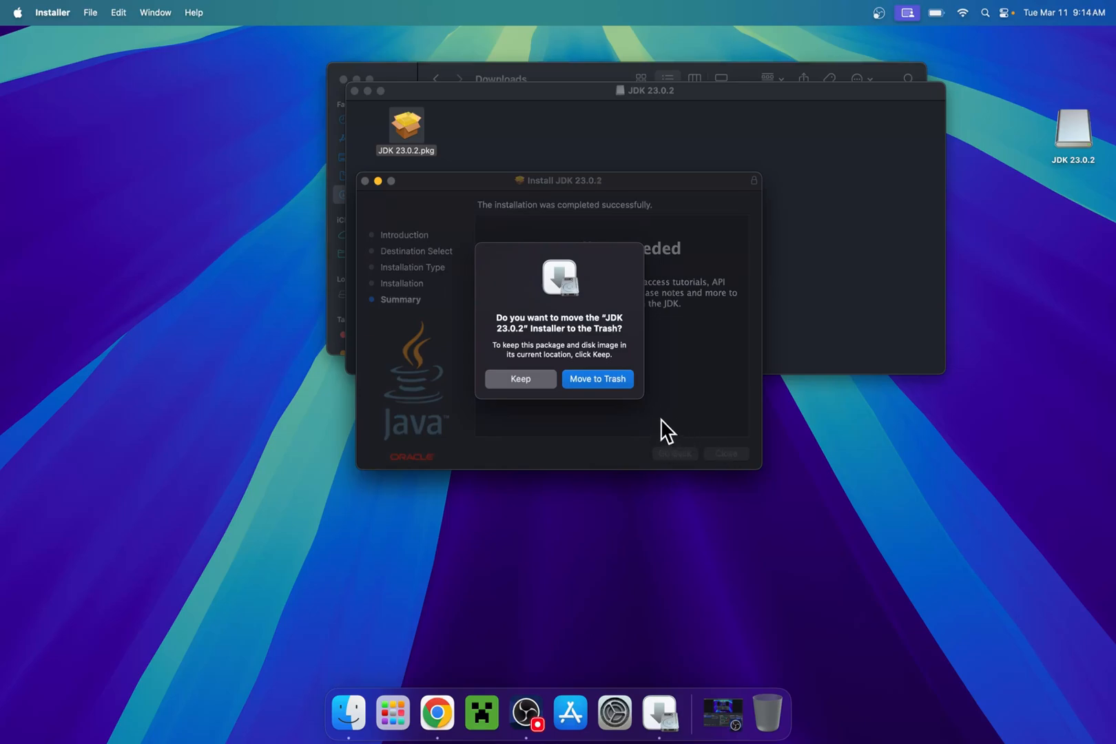
{"action": "mouse_move", "coordinate": [675, 440]}
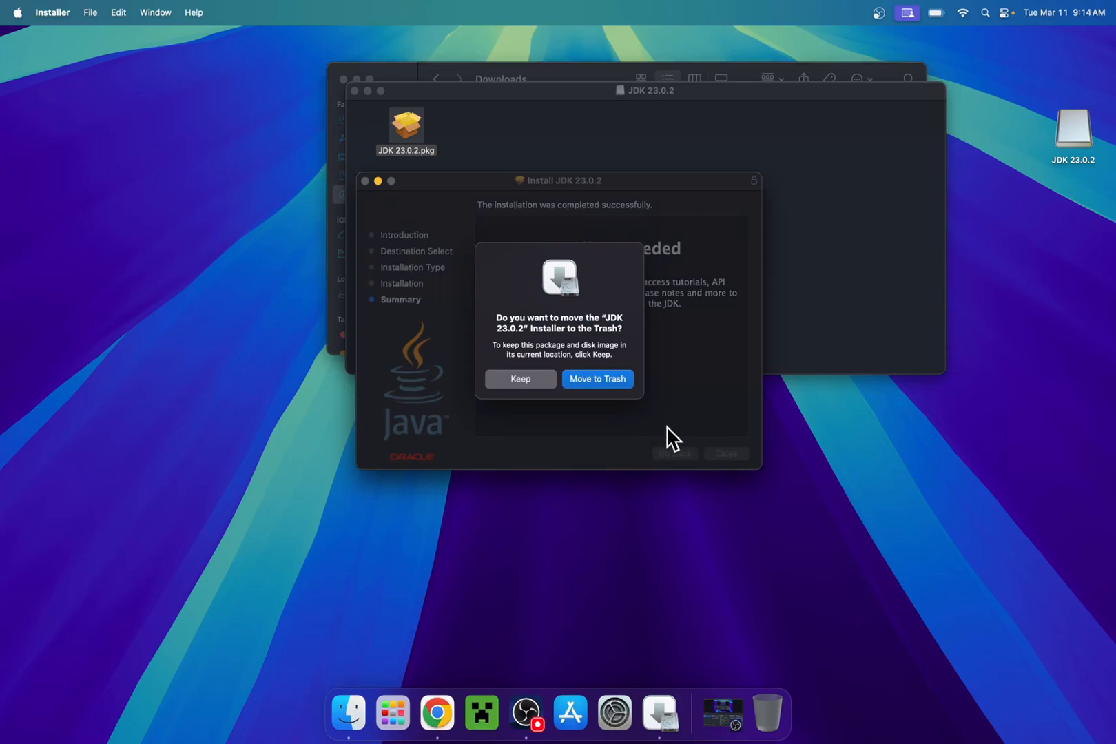
{"action": "mouse_move", "coordinate": [597, 387]}
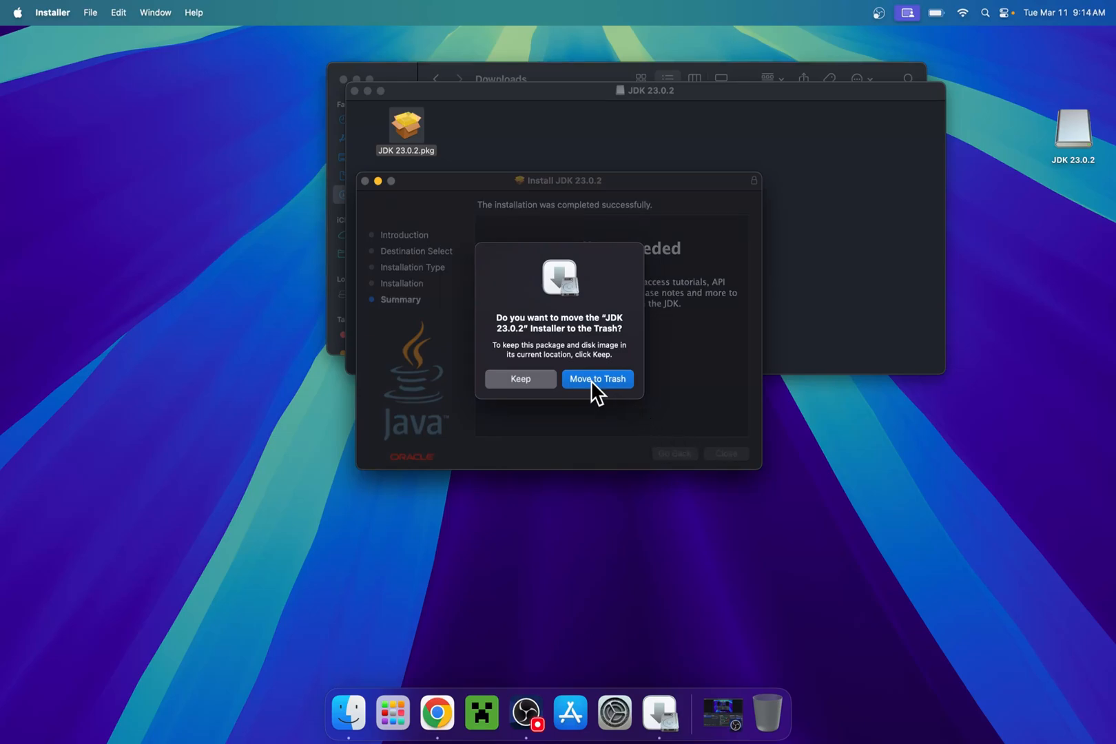
{"action": "left_click", "coordinate": [598, 379]}
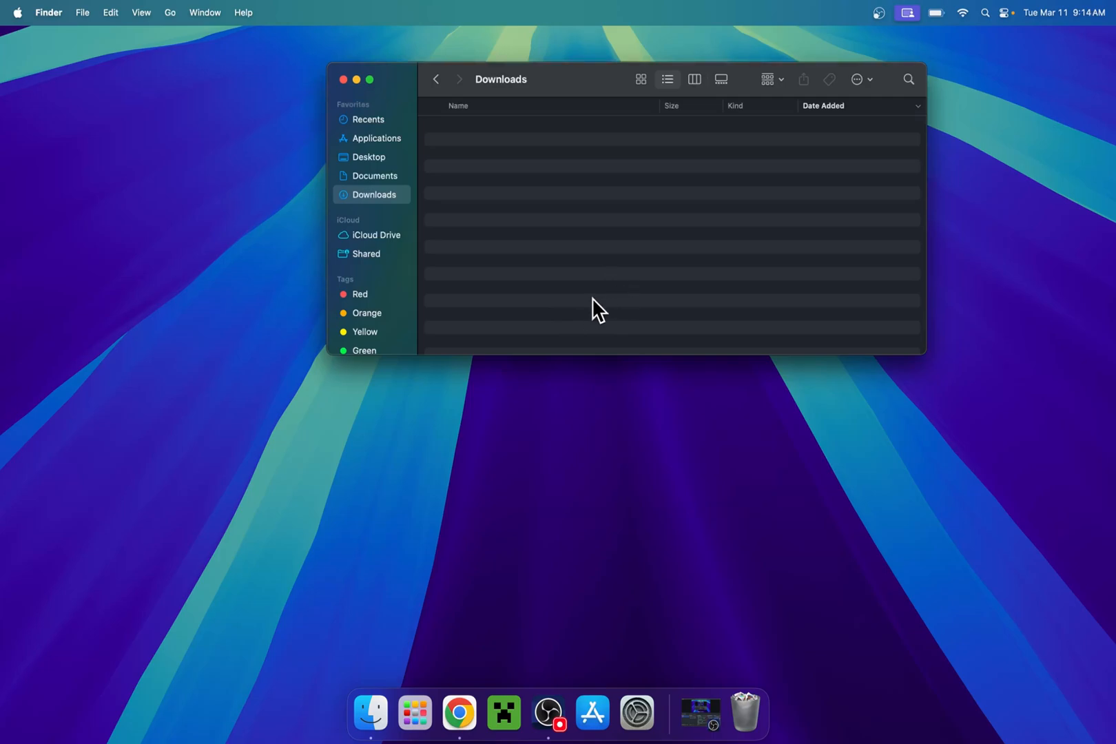
- Search for Iris and download Iris-Installer-3.2.1.jar from irisshaders.dev
{"action": "left_click", "coordinate": [459, 714]}
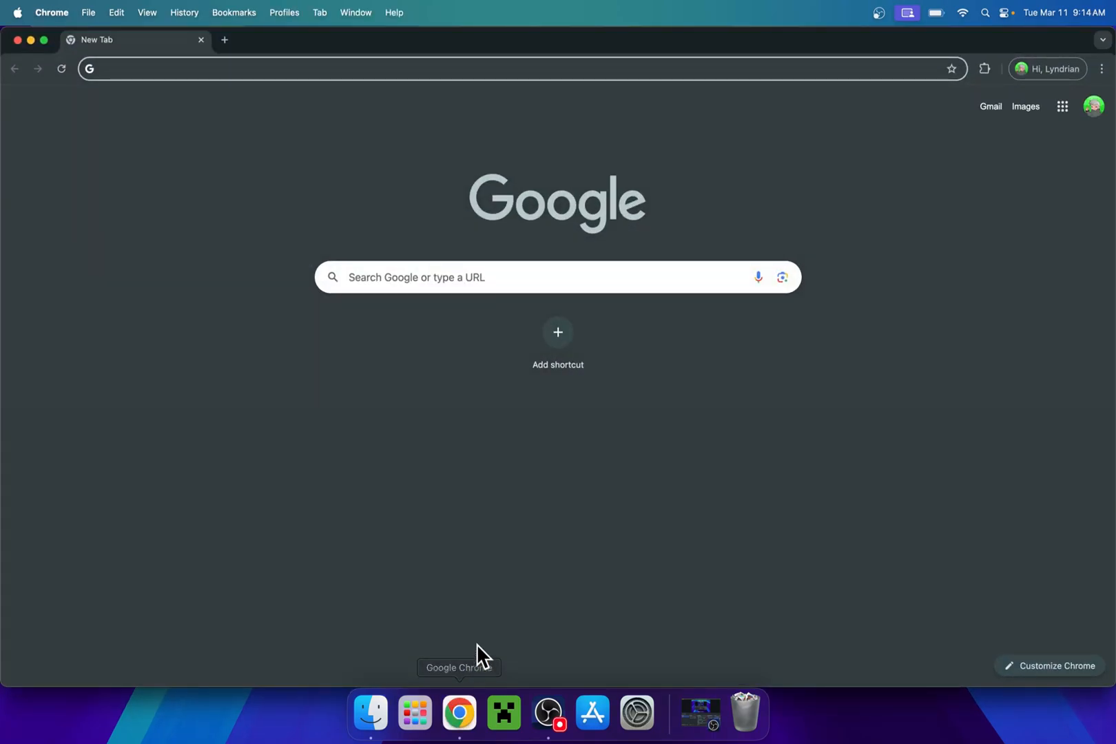
{"action": "mouse_move", "coordinate": [478, 485]}
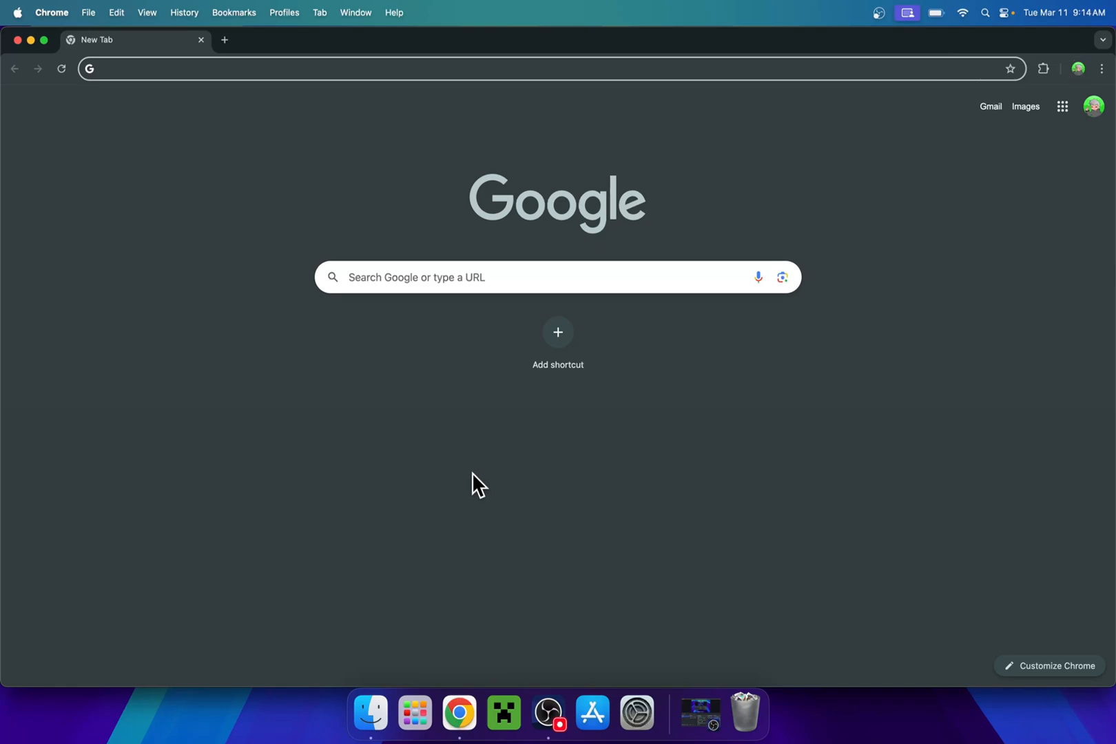
{"action": "type", "text": "Iris Shaders"}
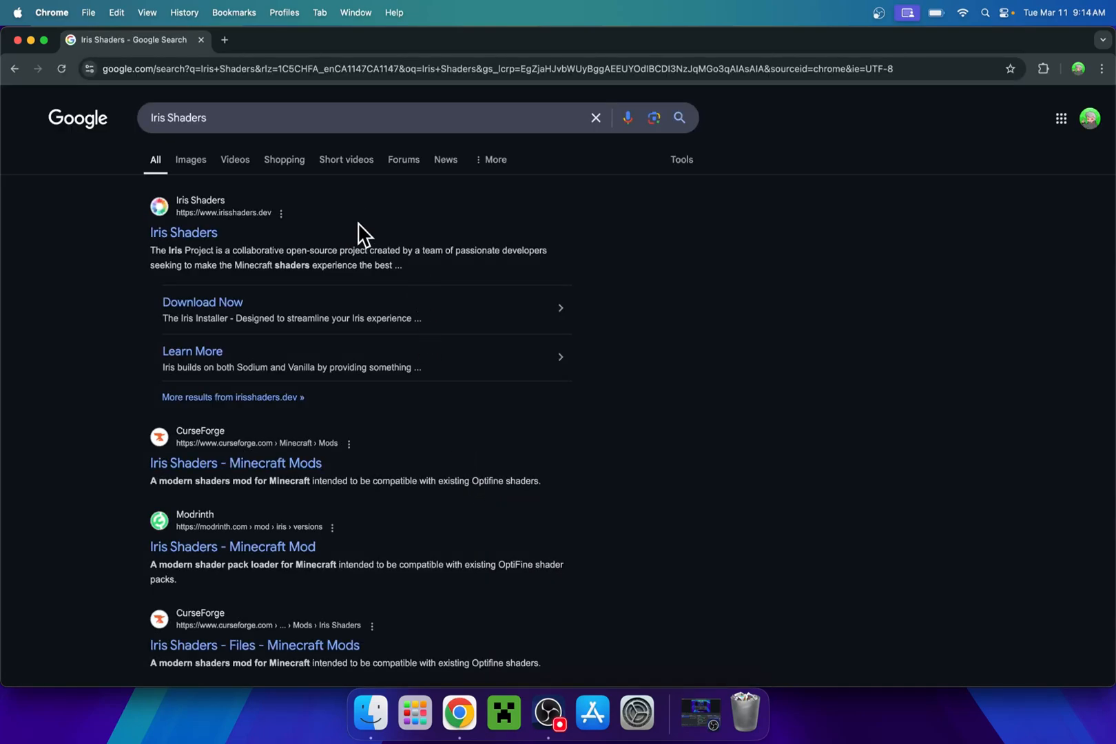
{"action": "left_click", "coordinate": [183, 233]}
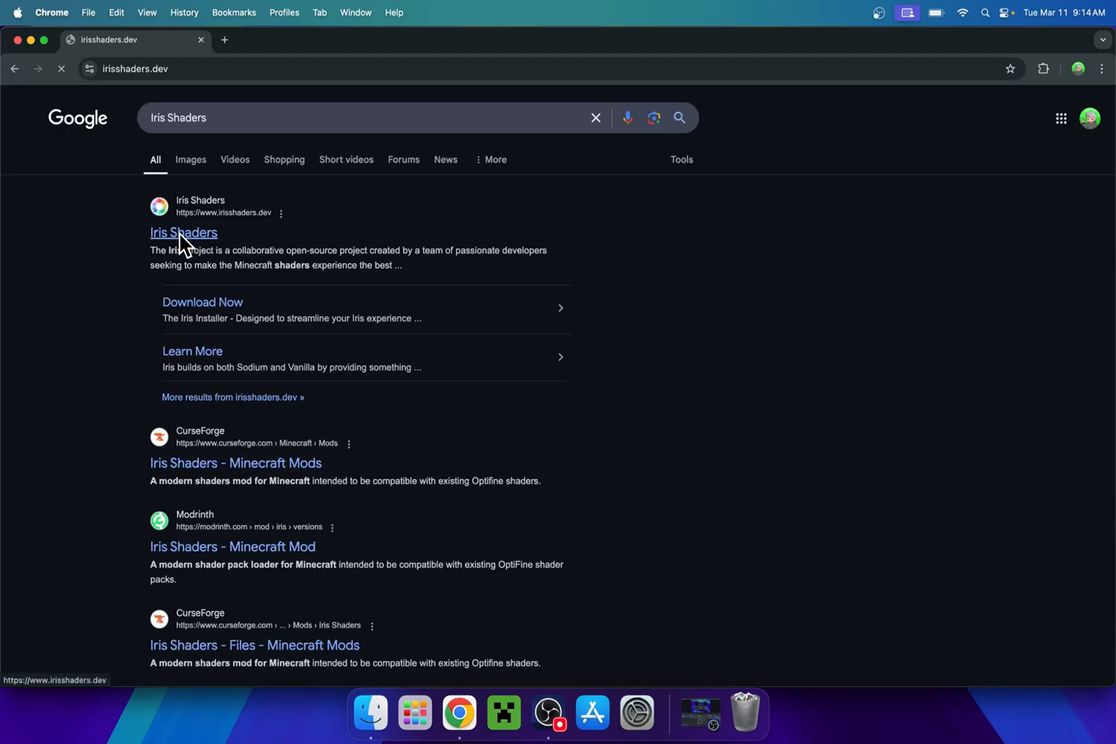
{"action": "left_click", "coordinate": [183, 233]}
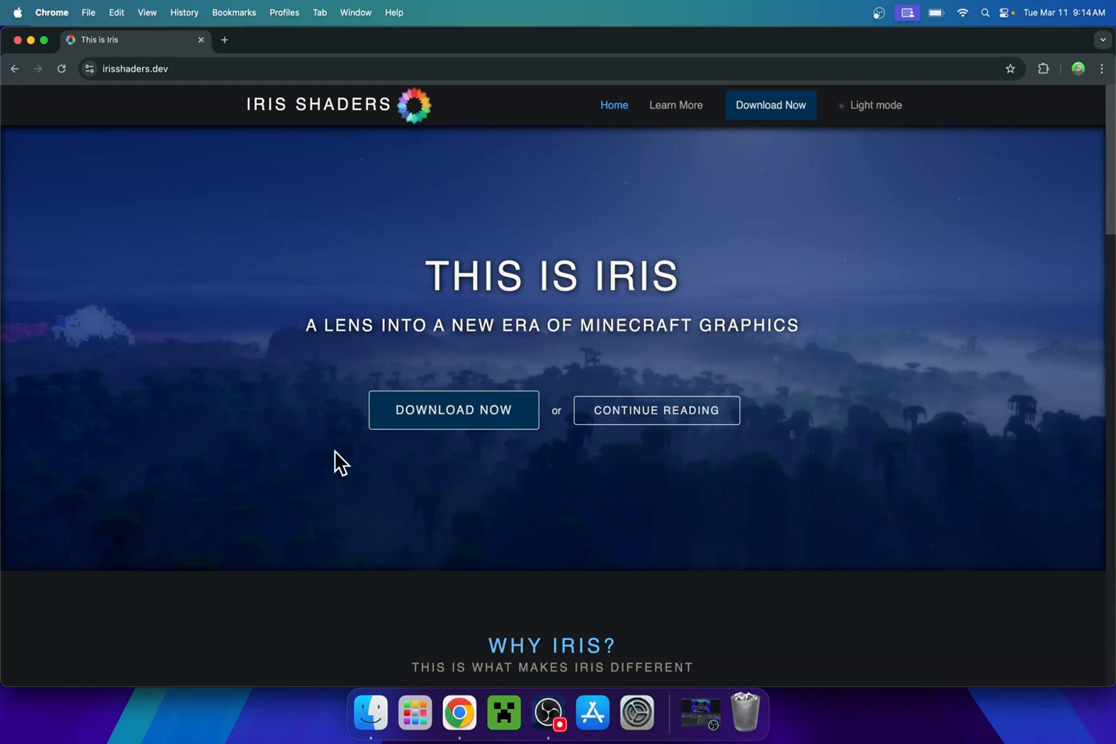
{"action": "left_click", "coordinate": [771, 105]}
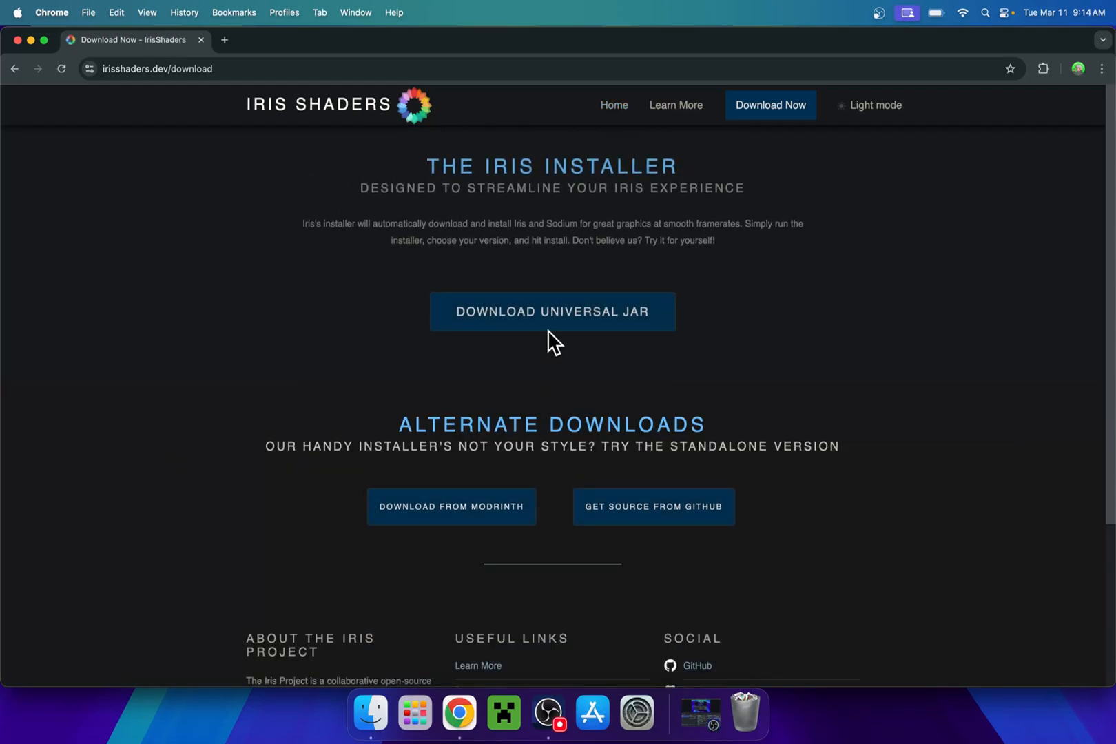
{"action": "left_click", "coordinate": [552, 312]}
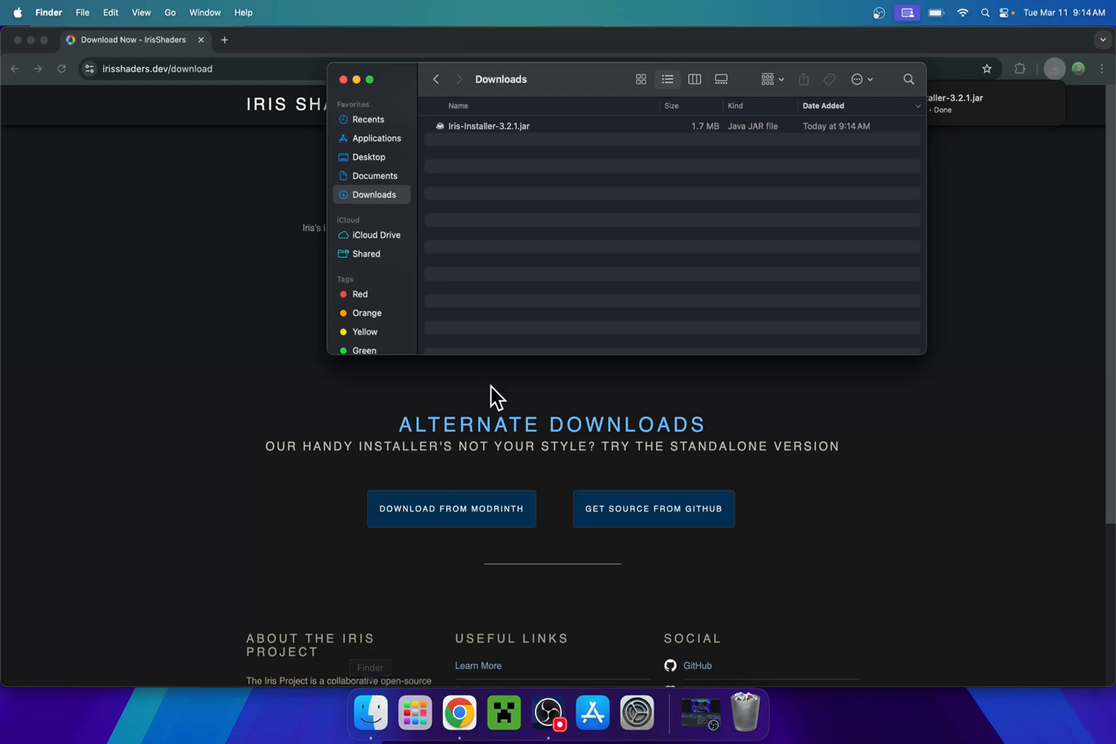
{"action": "mouse_move", "coordinate": [579, 140]}
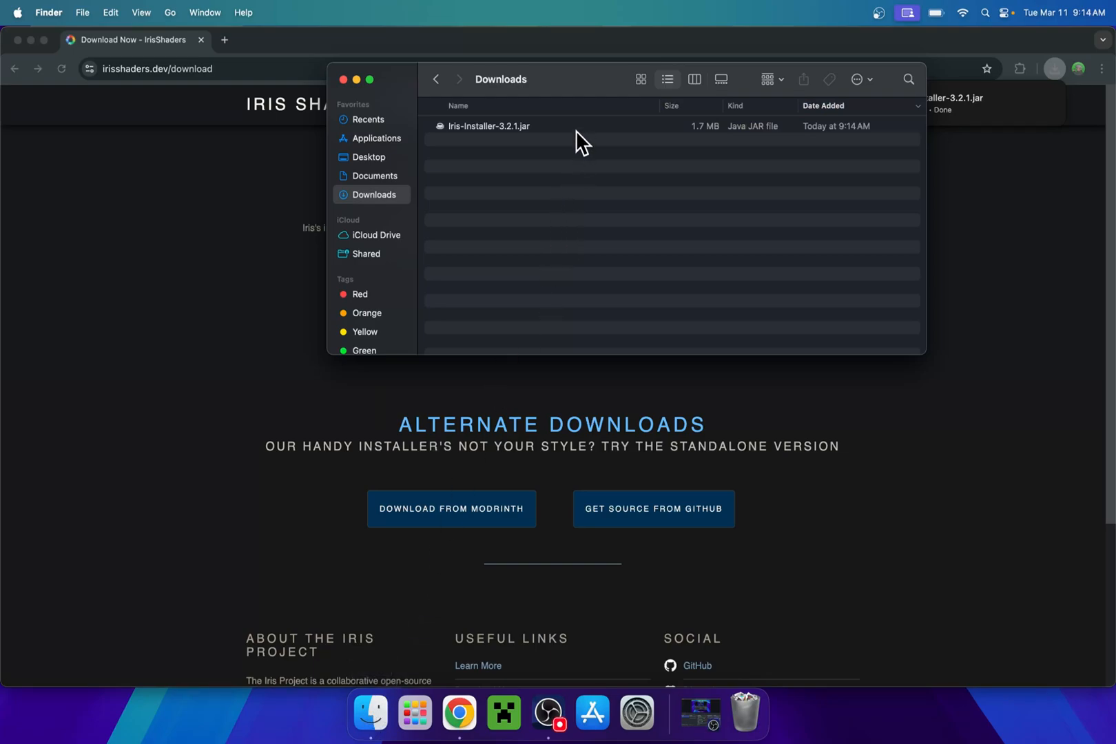
- Attempt to open Iris-Installer-3.2.1.jar and dismiss the 'Not Opened' malware alert
{"action": "double_click", "coordinate": [486, 126]}
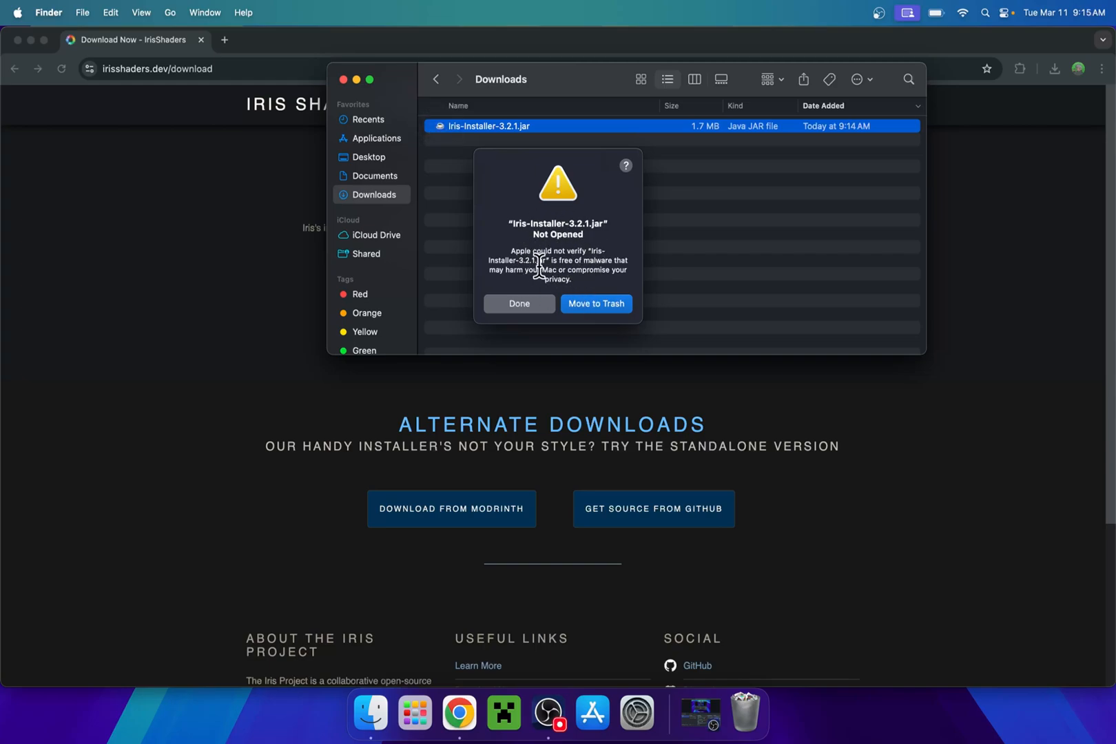
{"action": "left_click", "coordinate": [519, 303]}
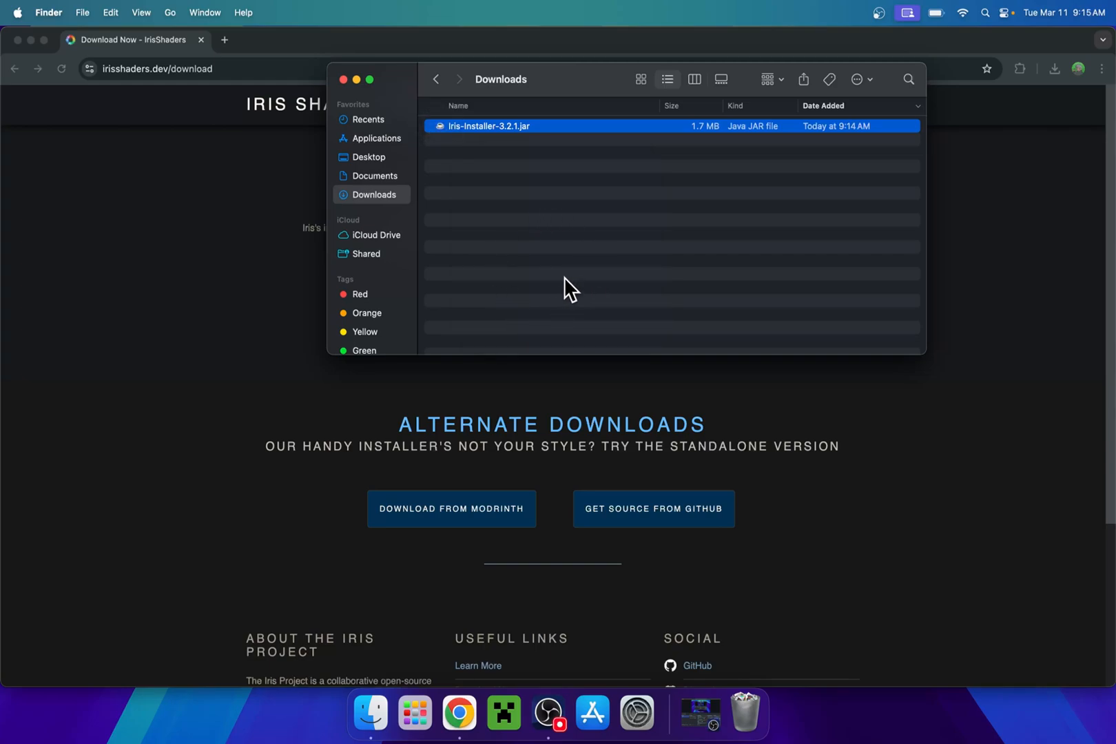
{"action": "mouse_move", "coordinate": [187, 125]}
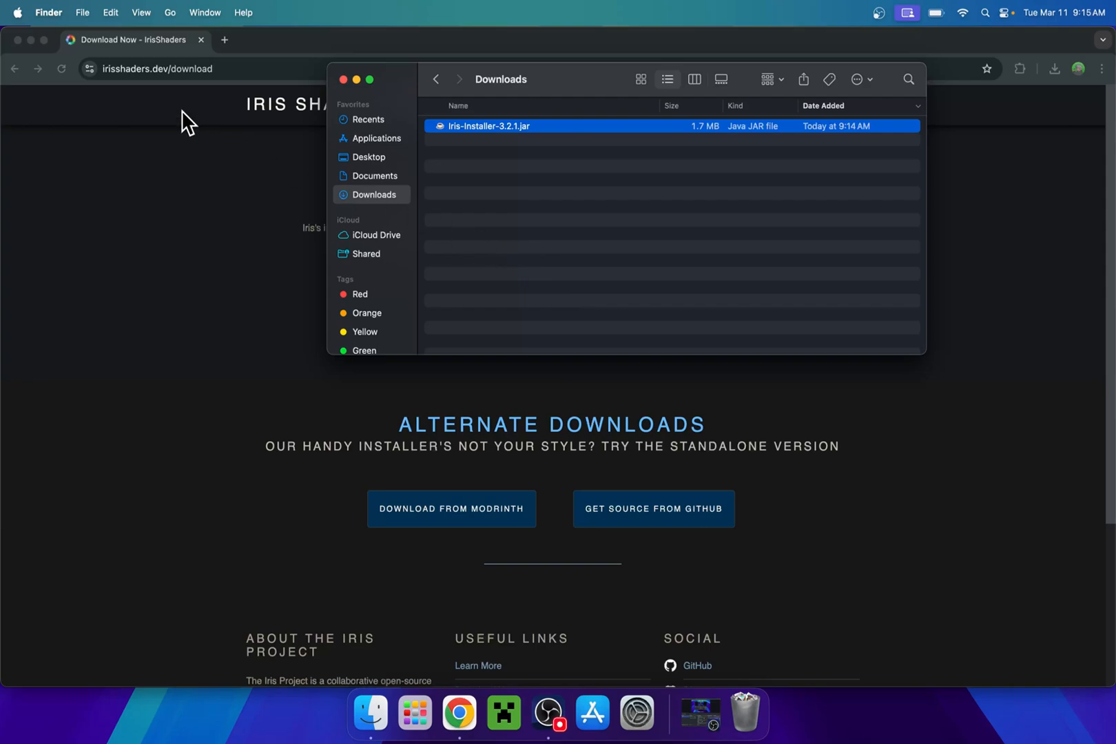
{"action": "left_click", "coordinate": [21, 13]}
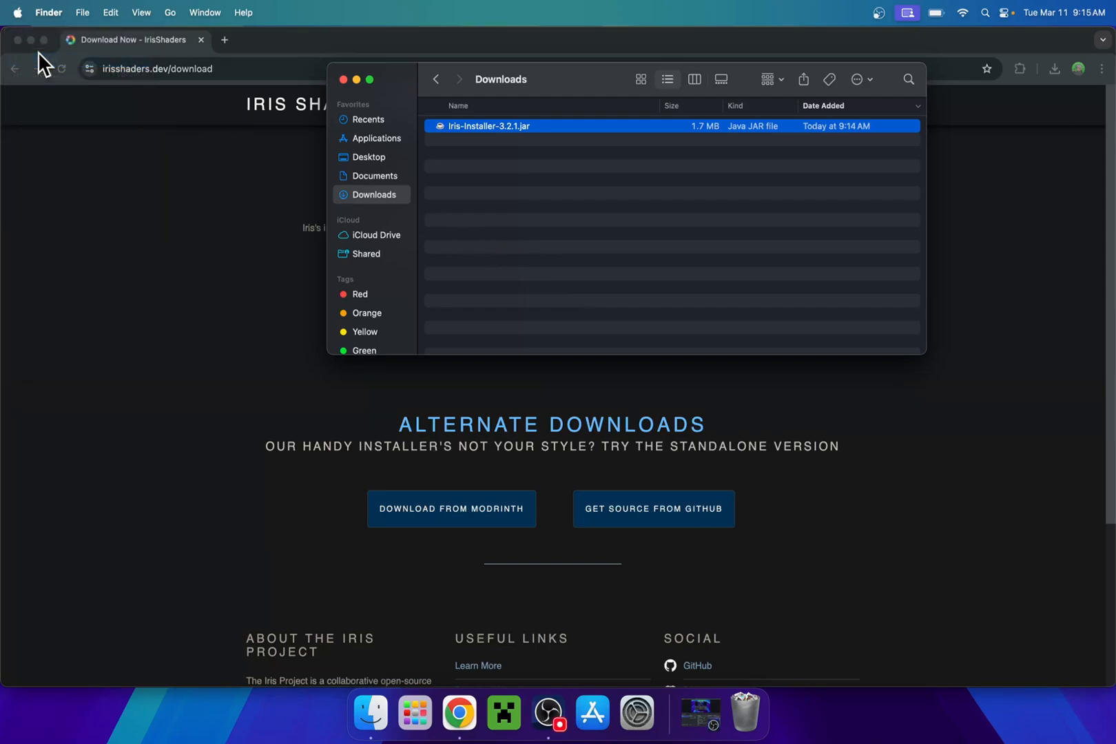
- Go to Privacy & Security in System Settings and scroll to the Security section
{"action": "left_click", "coordinate": [636, 714]}
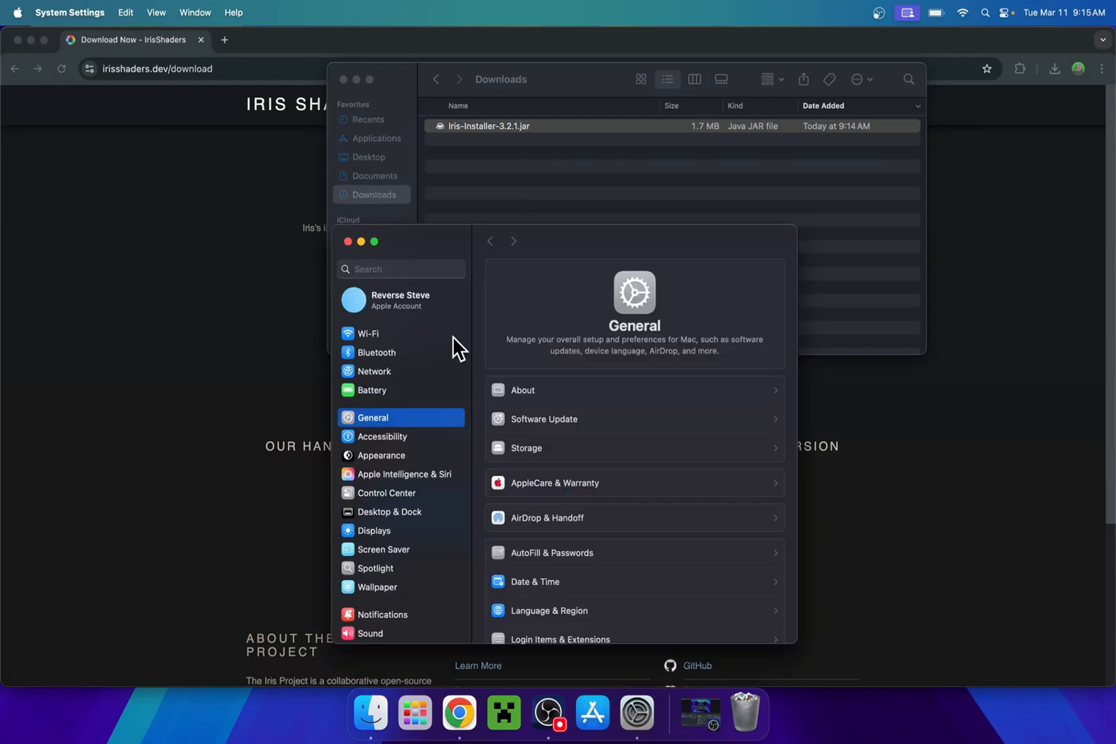
{"action": "scroll", "scroll_direction": "down", "scroll_amount": 3}
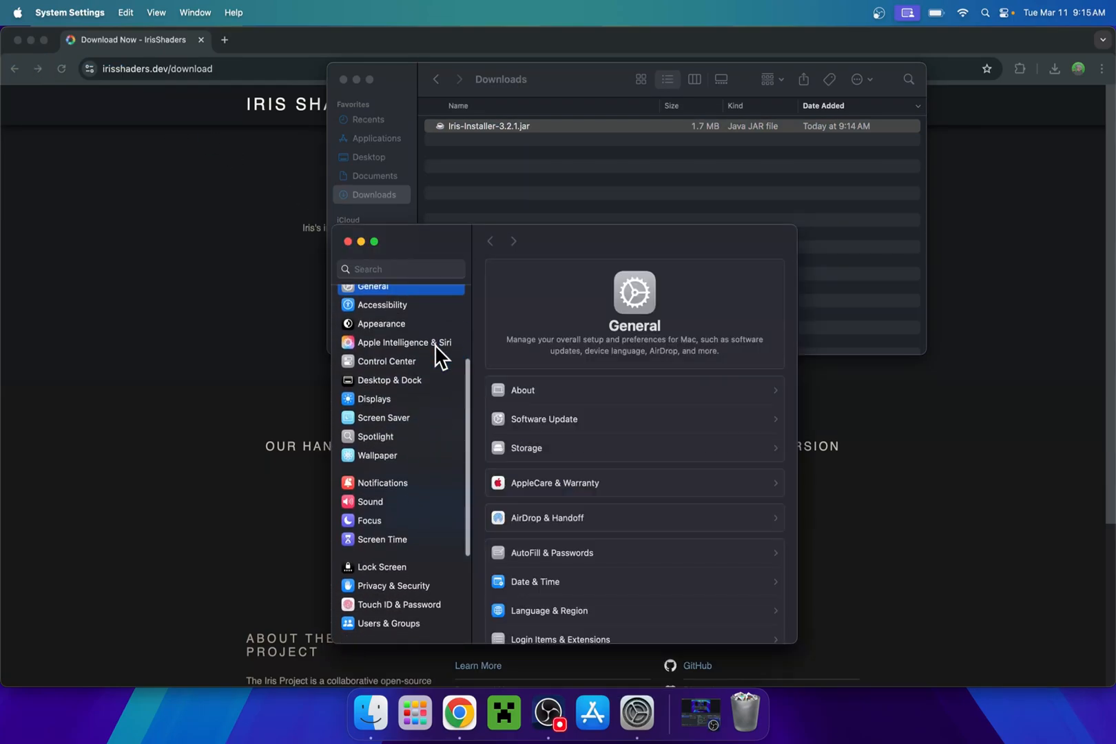
{"action": "left_click", "coordinate": [393, 586]}
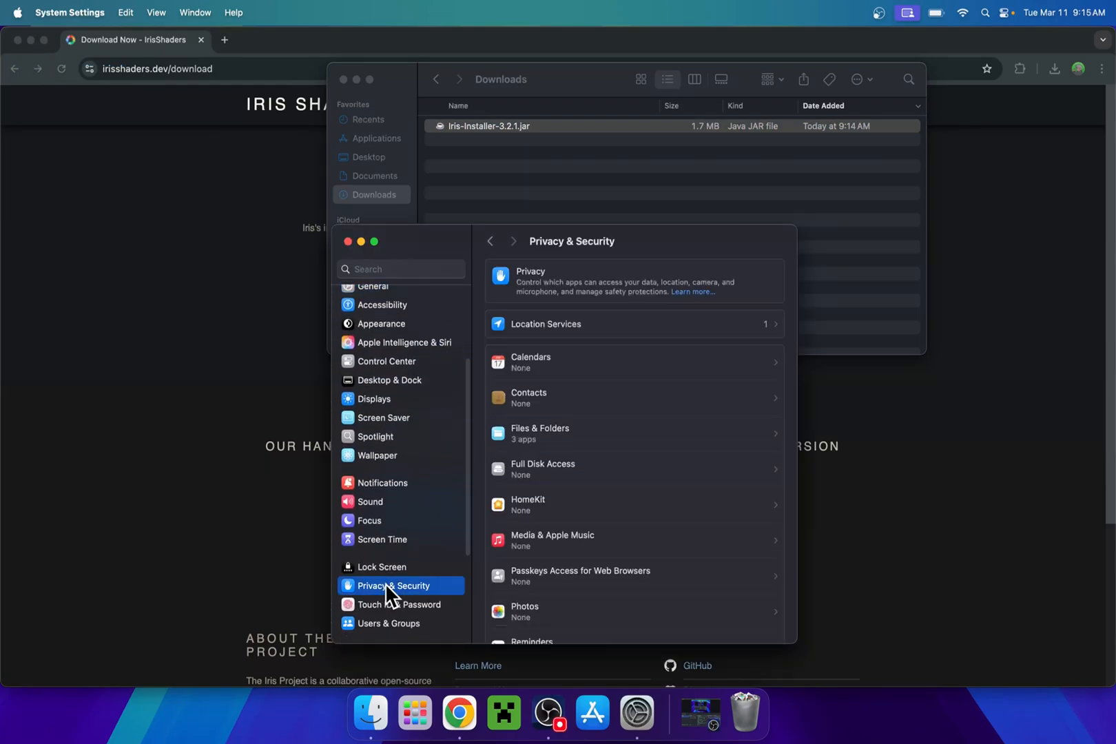
{"action": "scroll", "scroll_direction": "down", "scroll_amount": 3}
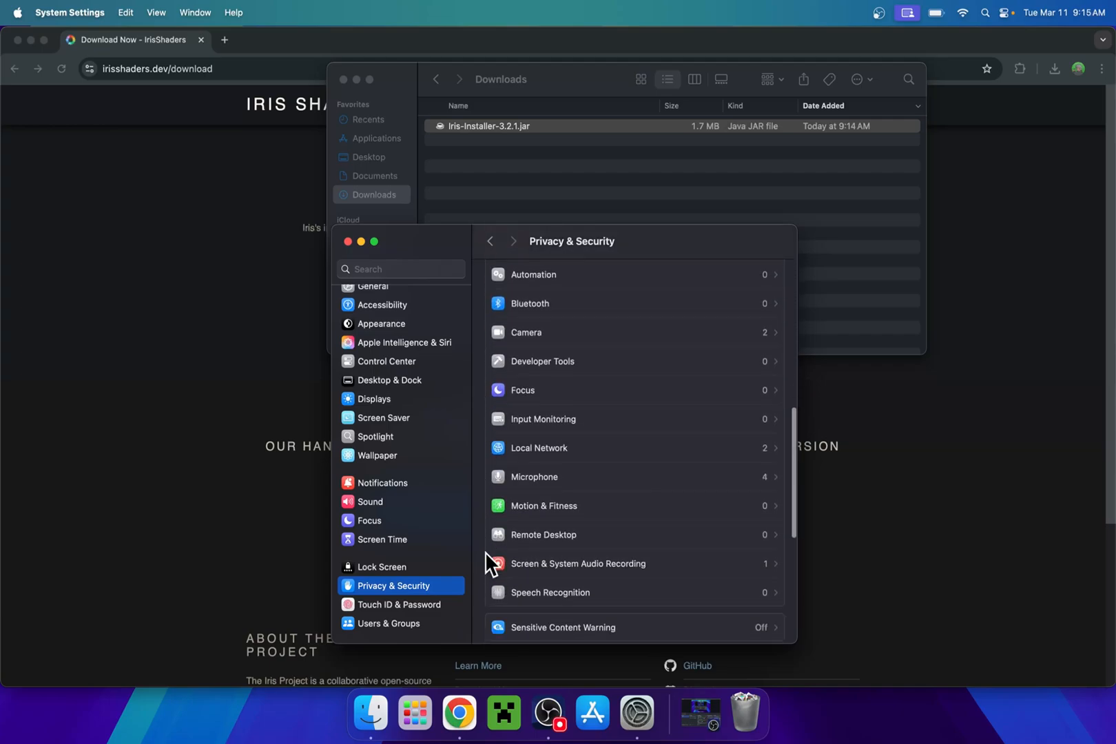
{"action": "scroll", "scroll_direction": "down", "scroll_amount": 3}
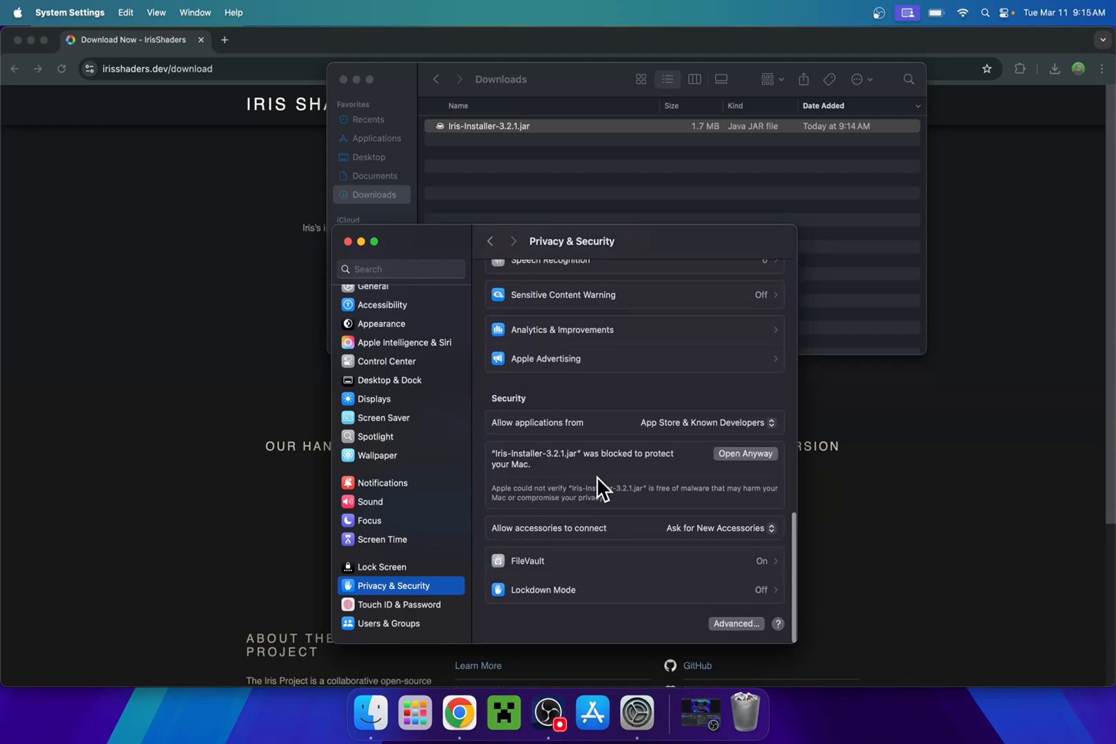
{"action": "mouse_move", "coordinate": [590, 477]}
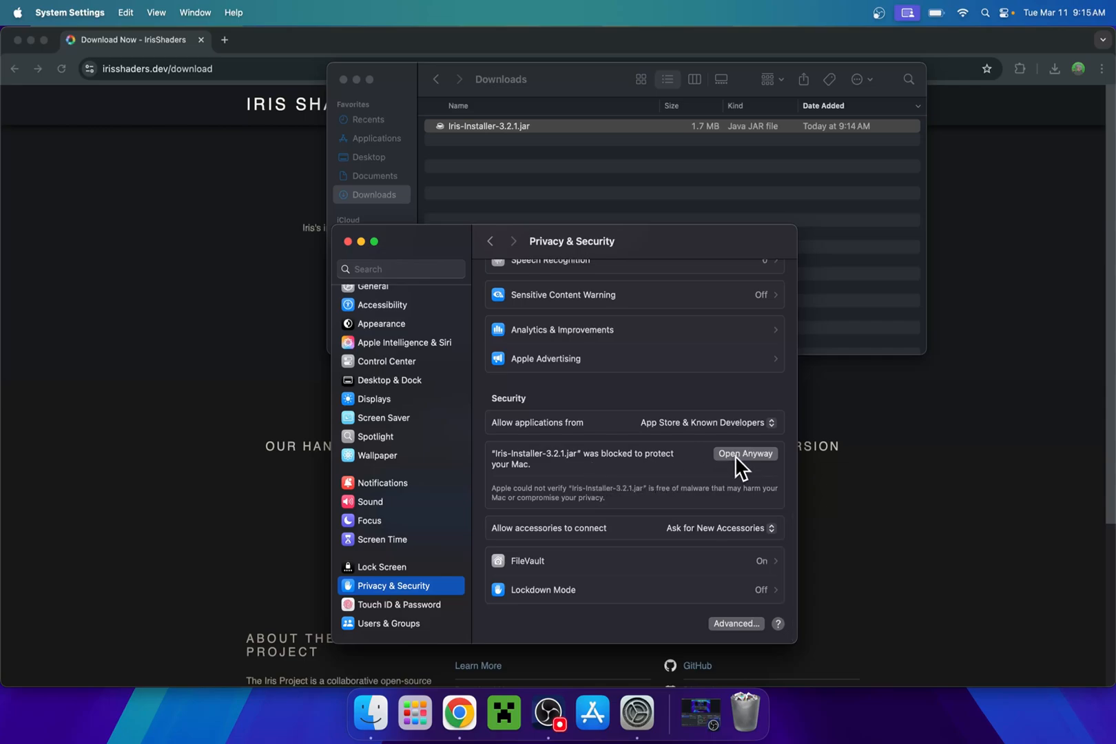
- Allow the Iris JAR via Open Anyway, authorizing with the administrator password
{"action": "left_click", "coordinate": [746, 453]}
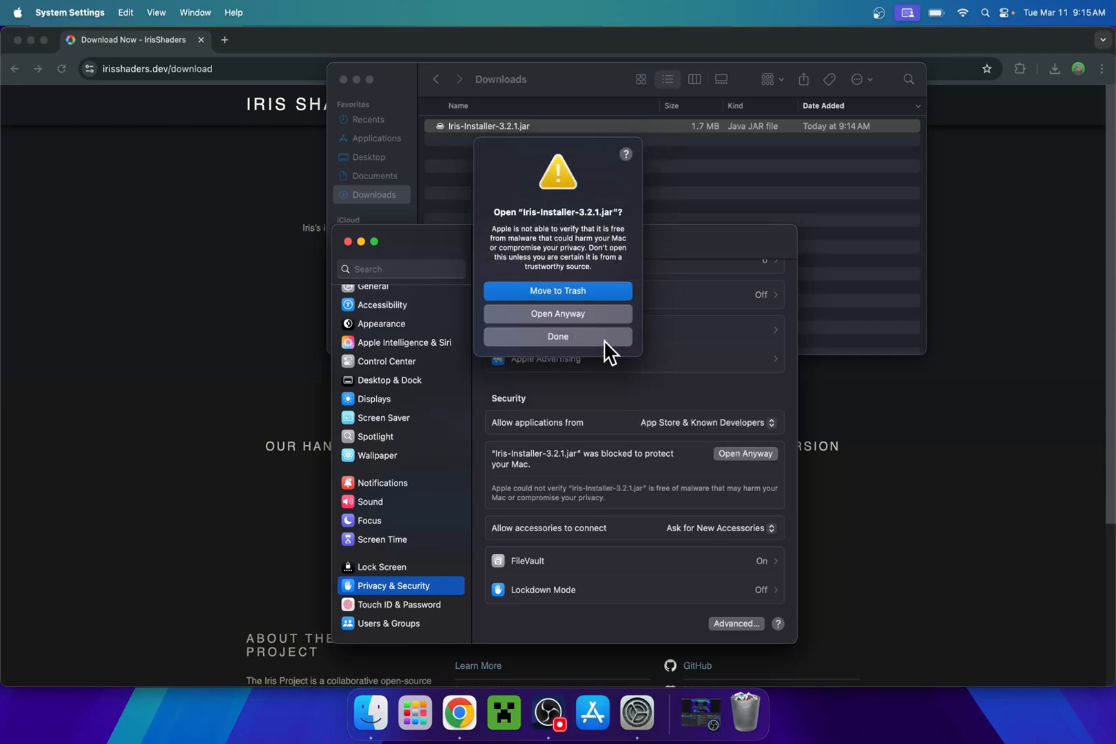
{"action": "left_click", "coordinate": [557, 314]}
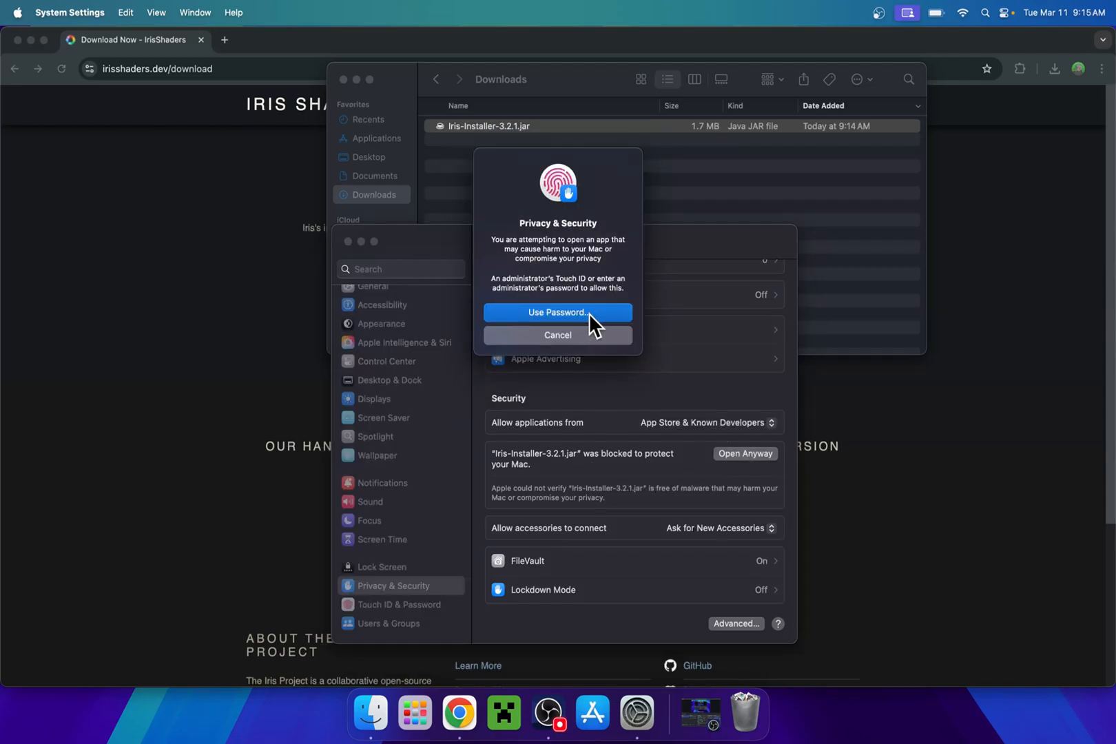
{"action": "mouse_move", "coordinate": [572, 288]}
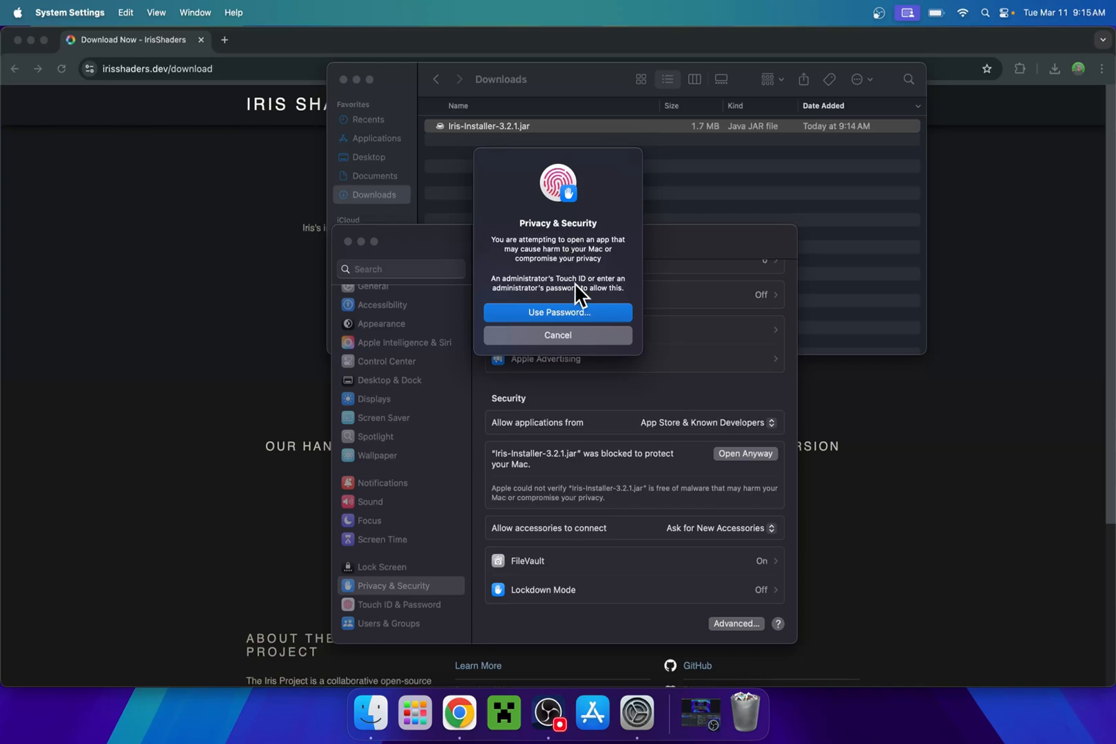
{"action": "left_click", "coordinate": [558, 312]}
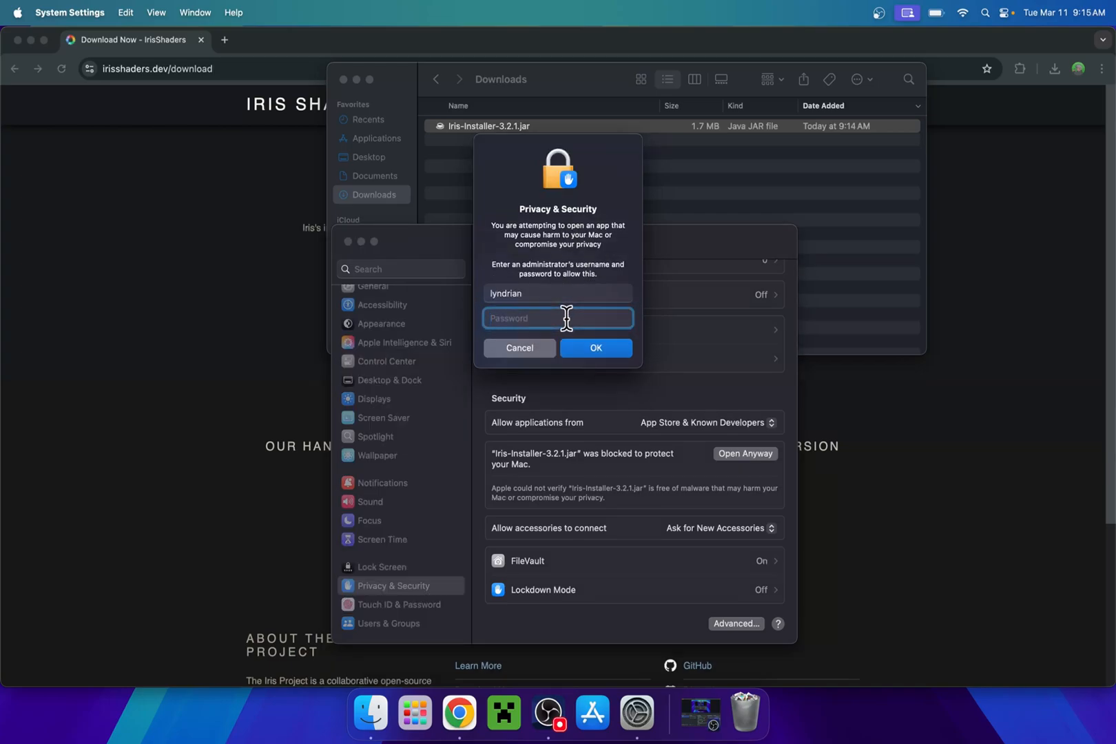
{"action": "type", "text": "password"}
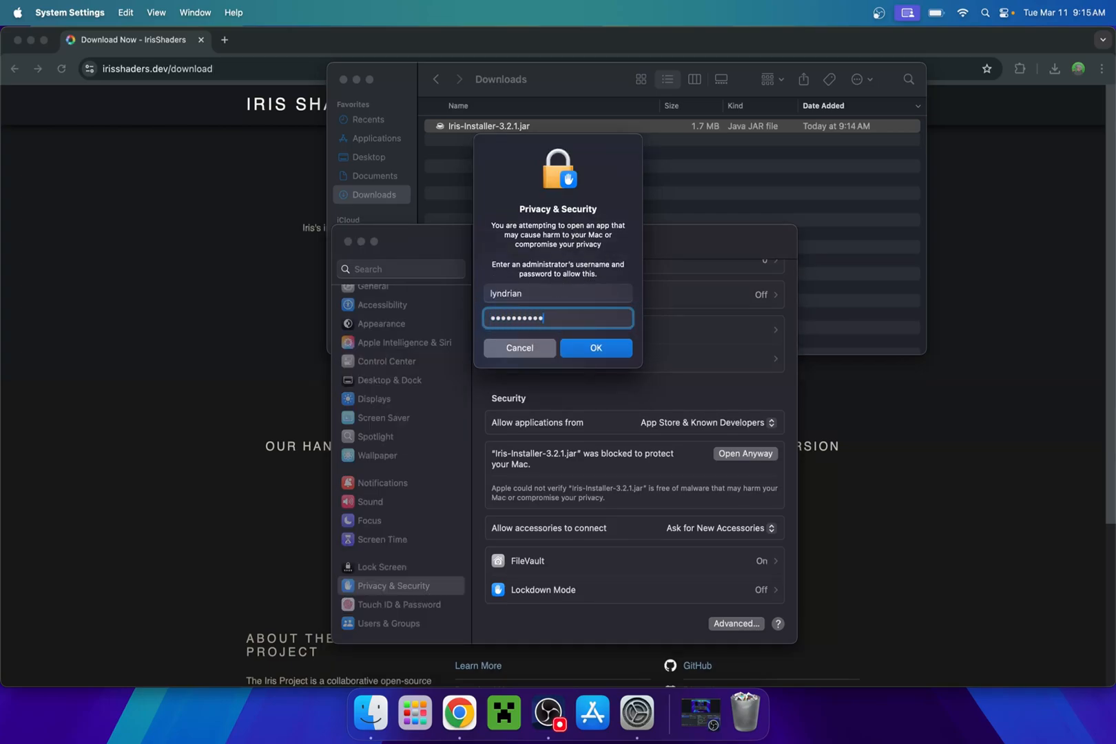
{"action": "left_click", "coordinate": [596, 348]}
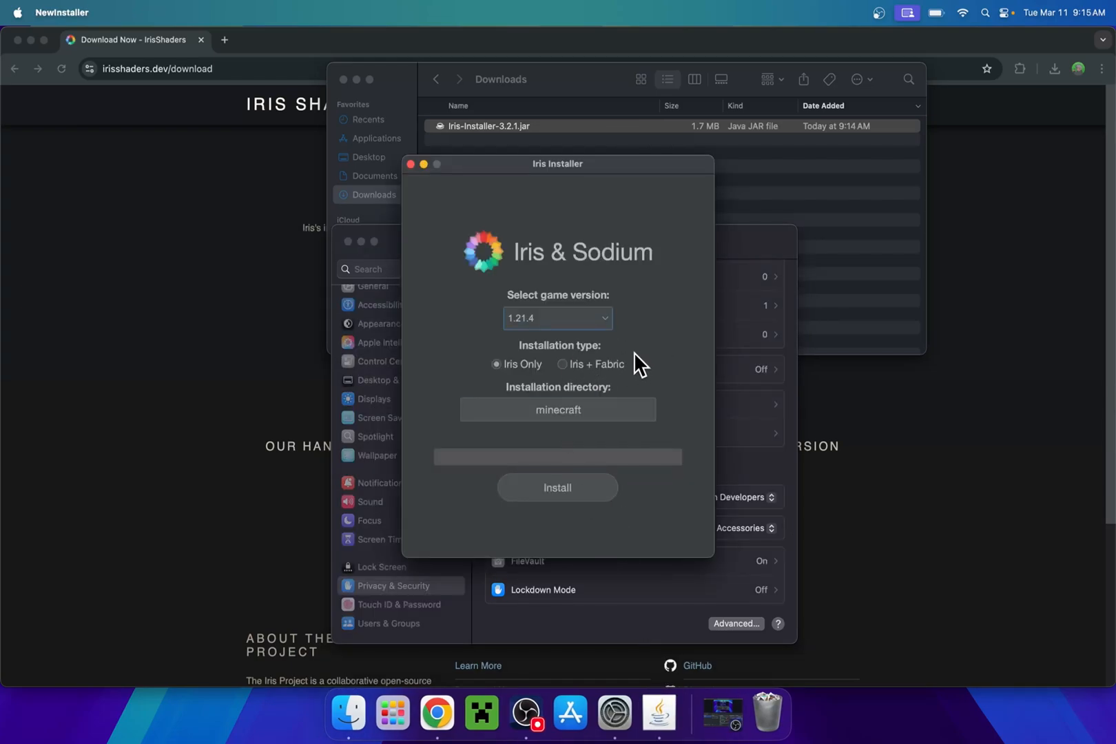
- Drag the Iris & Sodium installer window slightly right on screen
{"action": "left_click_drag", "start_coordinate": [558, 163], "coordinate": [598, 181]}
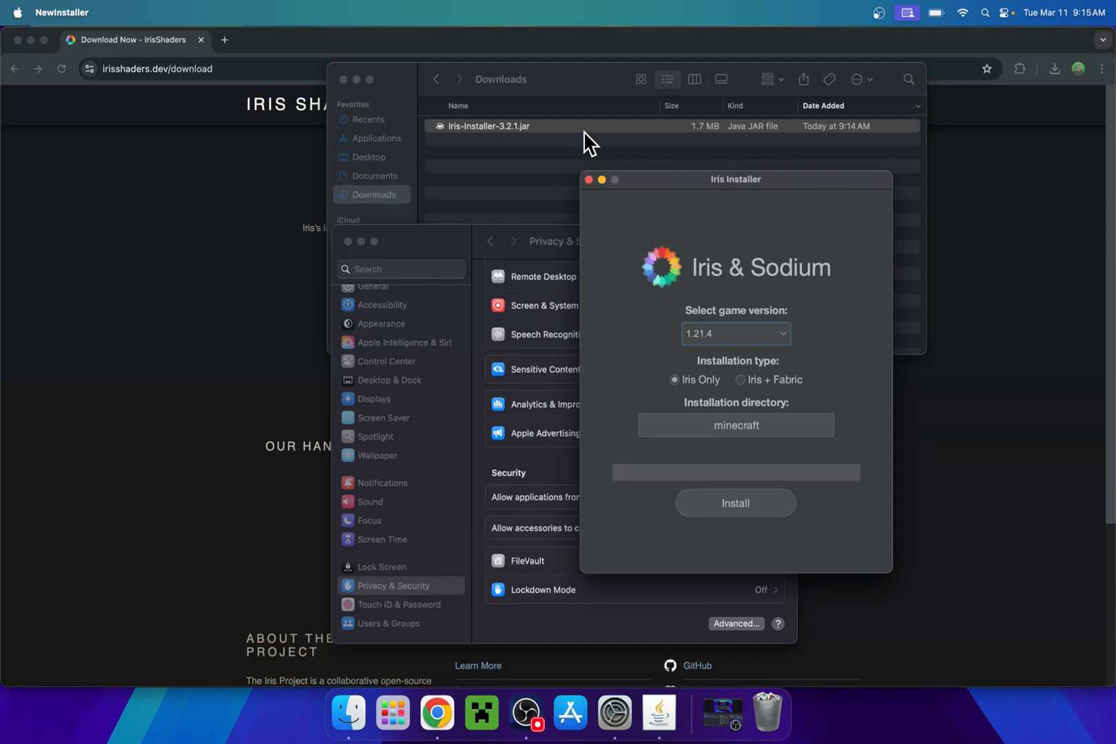
{"action": "mouse_move", "coordinate": [770, 197]}
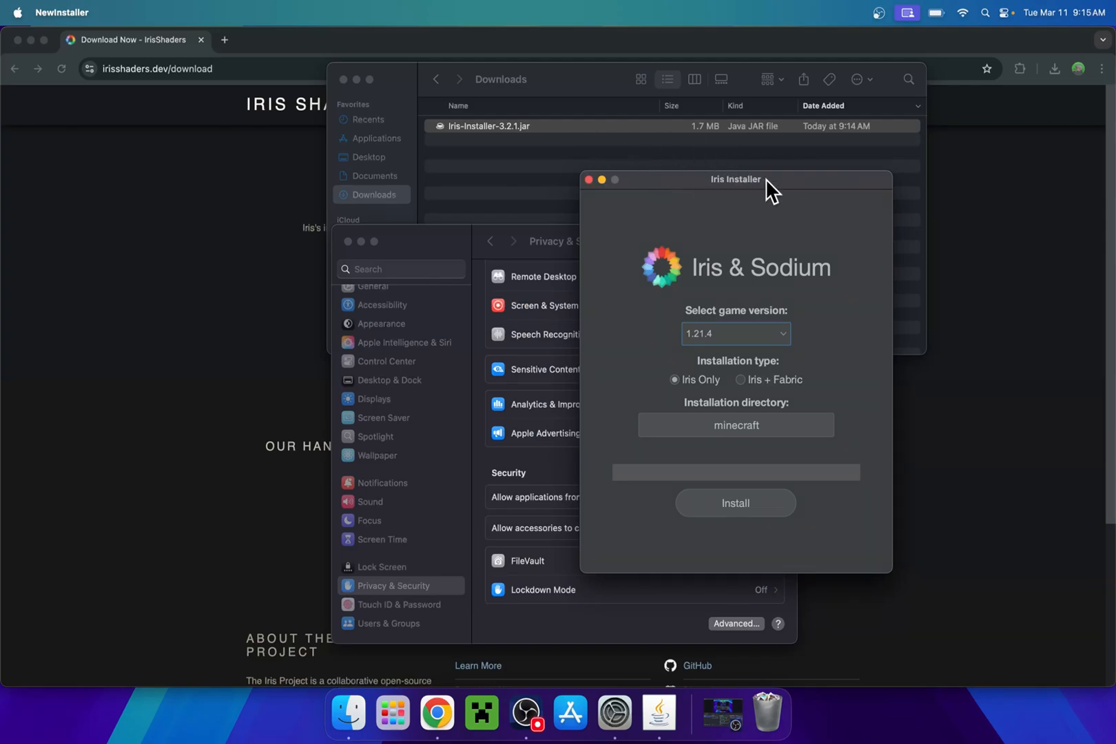
{"action": "mouse_move", "coordinate": [525, 193]}
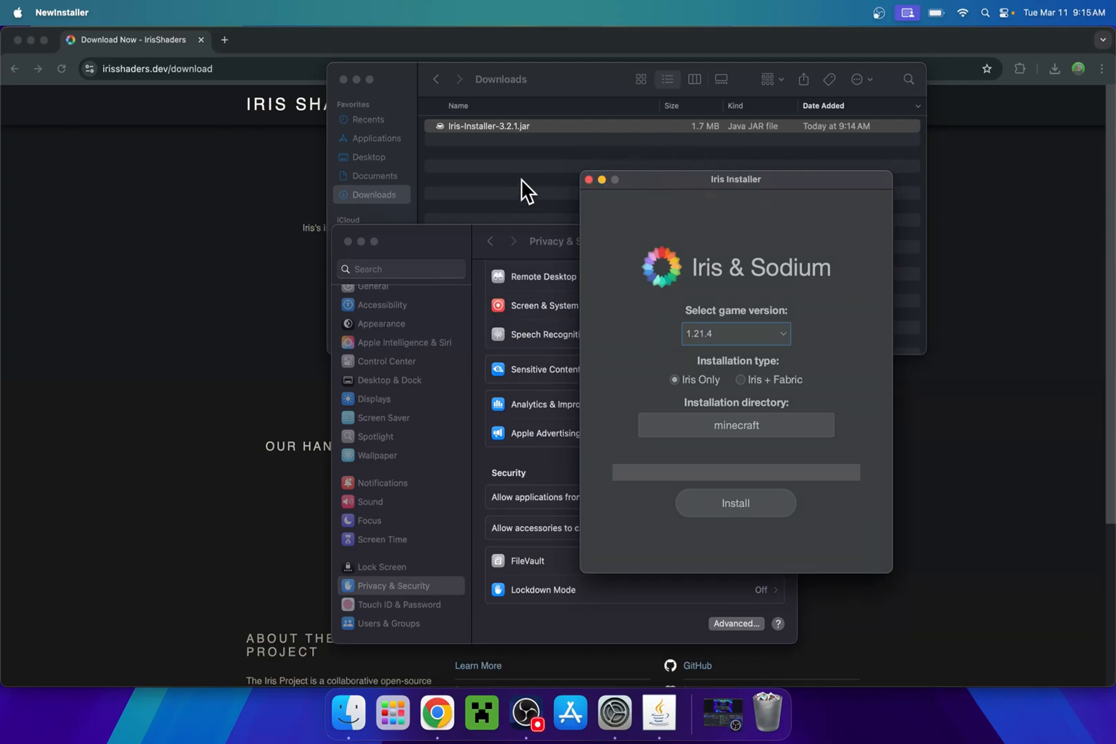